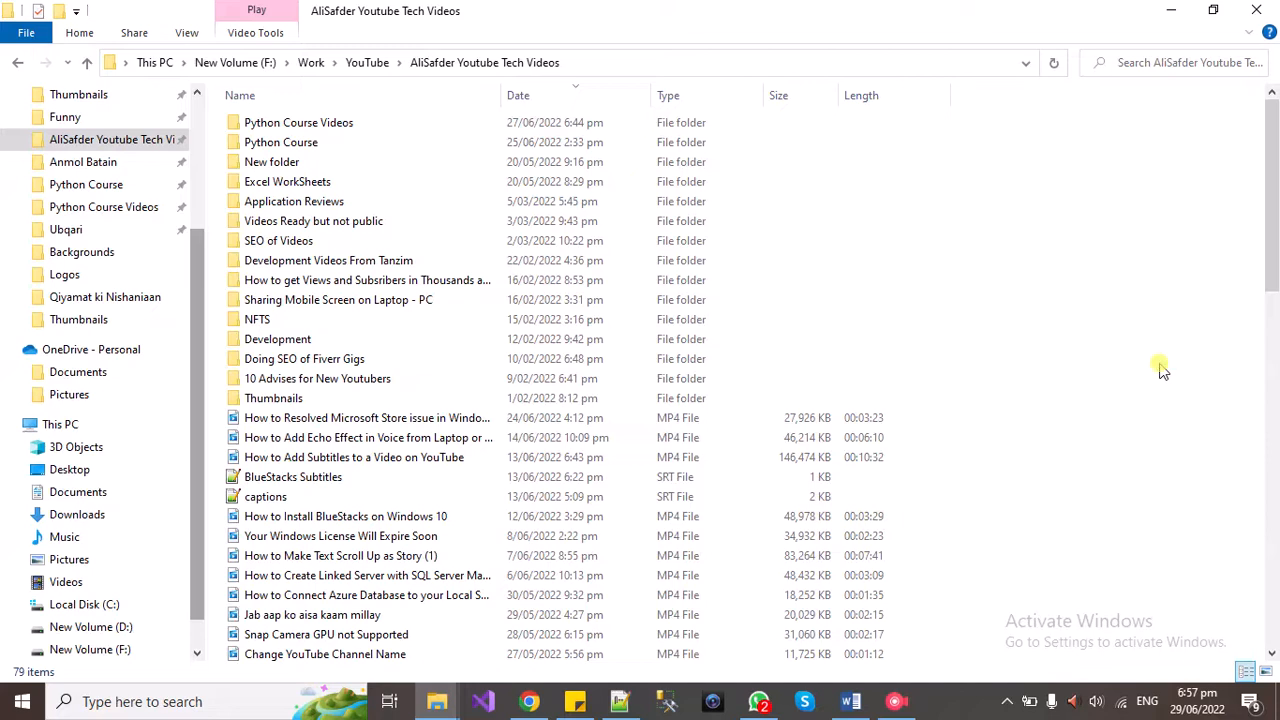
{"action": "mouse_move", "coordinate": [1152, 380]}
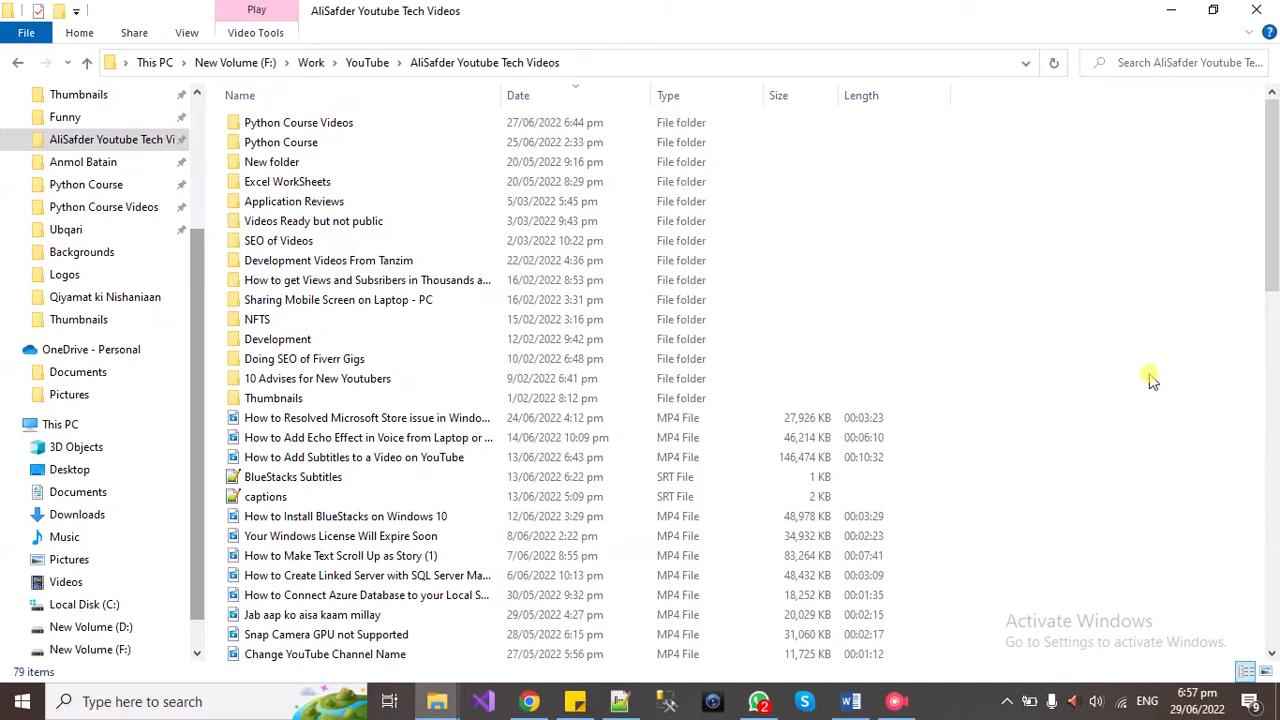
Step: Play the 'How to Install BlueStacks on Windows 10' MP4 in VLC via Open with
{"action": "left_click", "coordinate": [344, 516]}
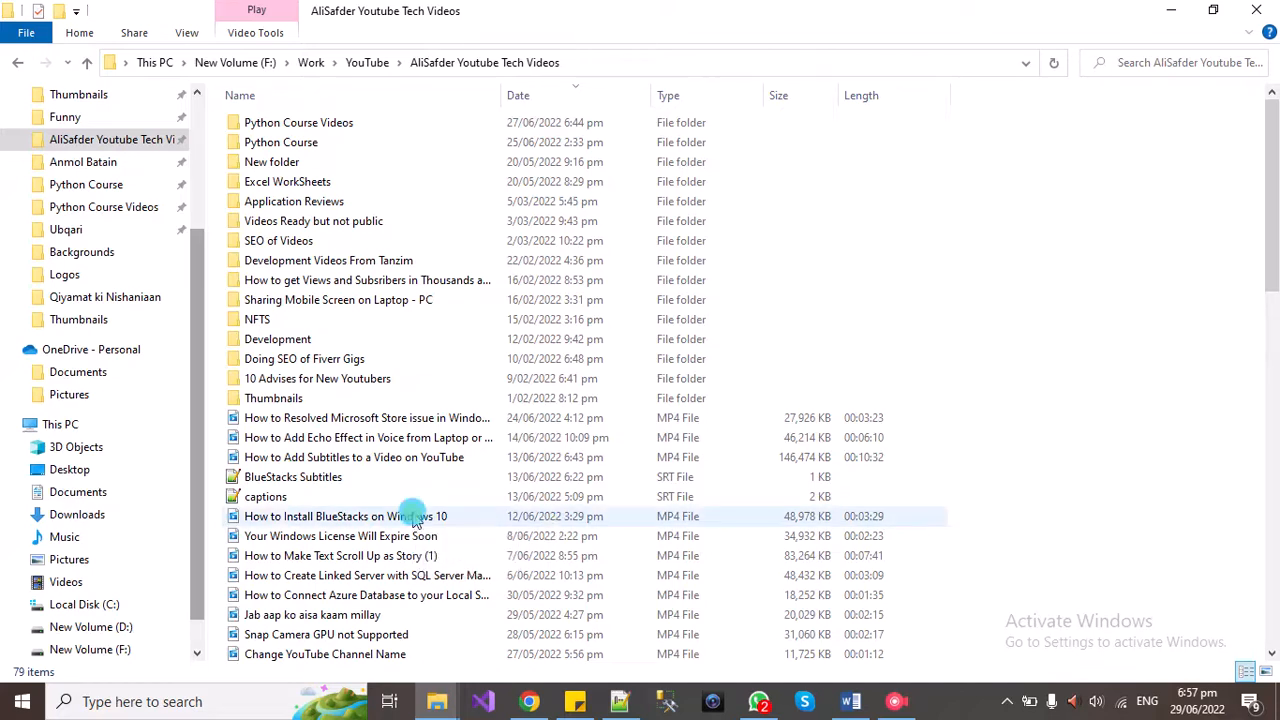
{"action": "right_click", "coordinate": [344, 516]}
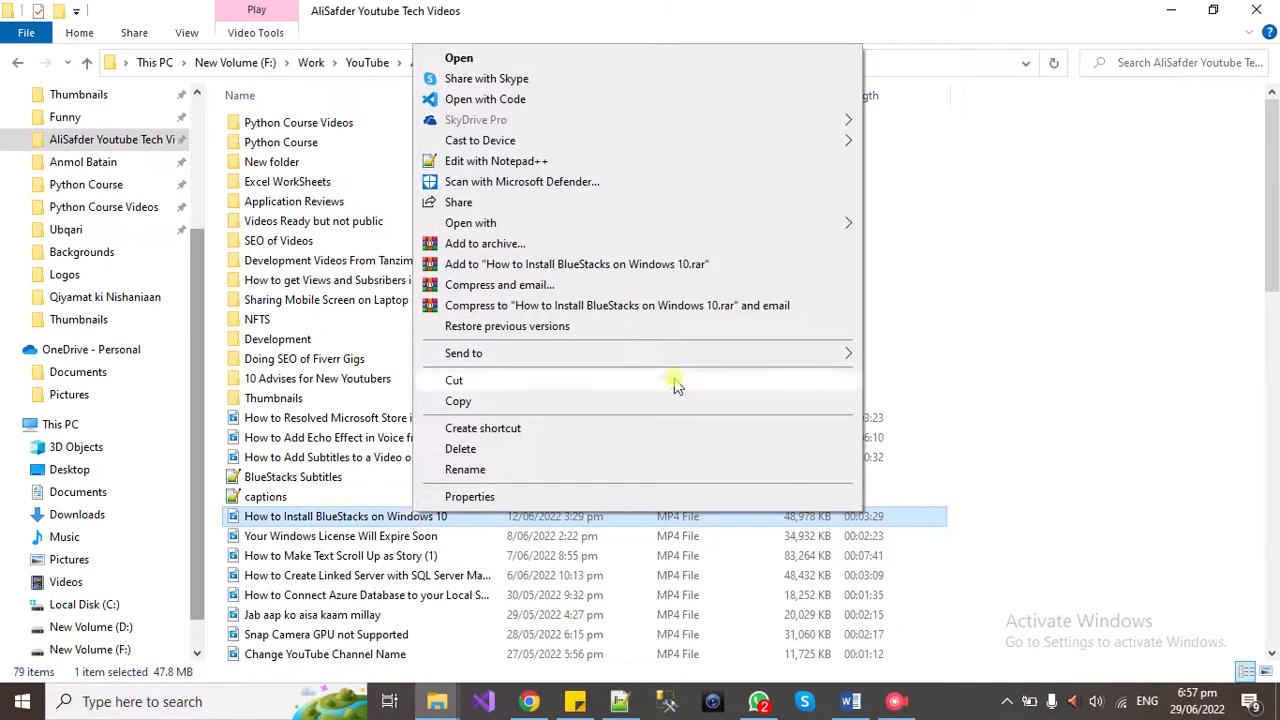
{"action": "mouse_move", "coordinate": [744, 212]}
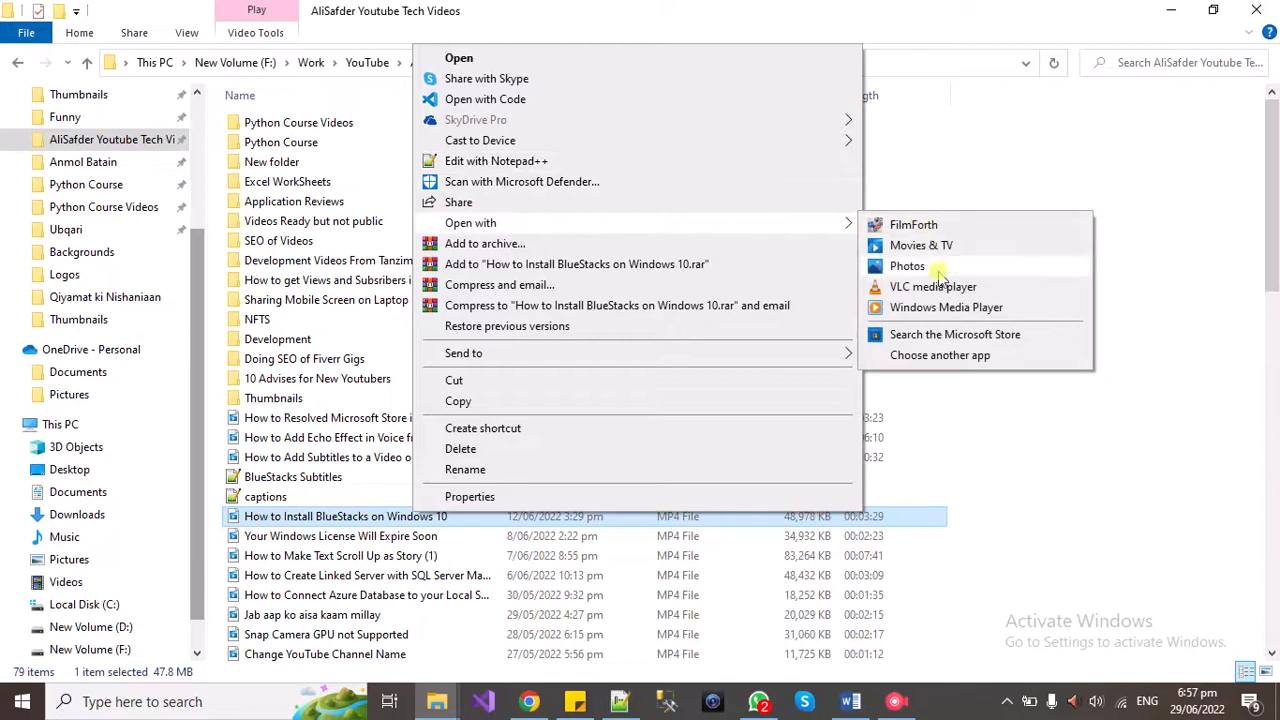
{"action": "left_click", "coordinate": [932, 286]}
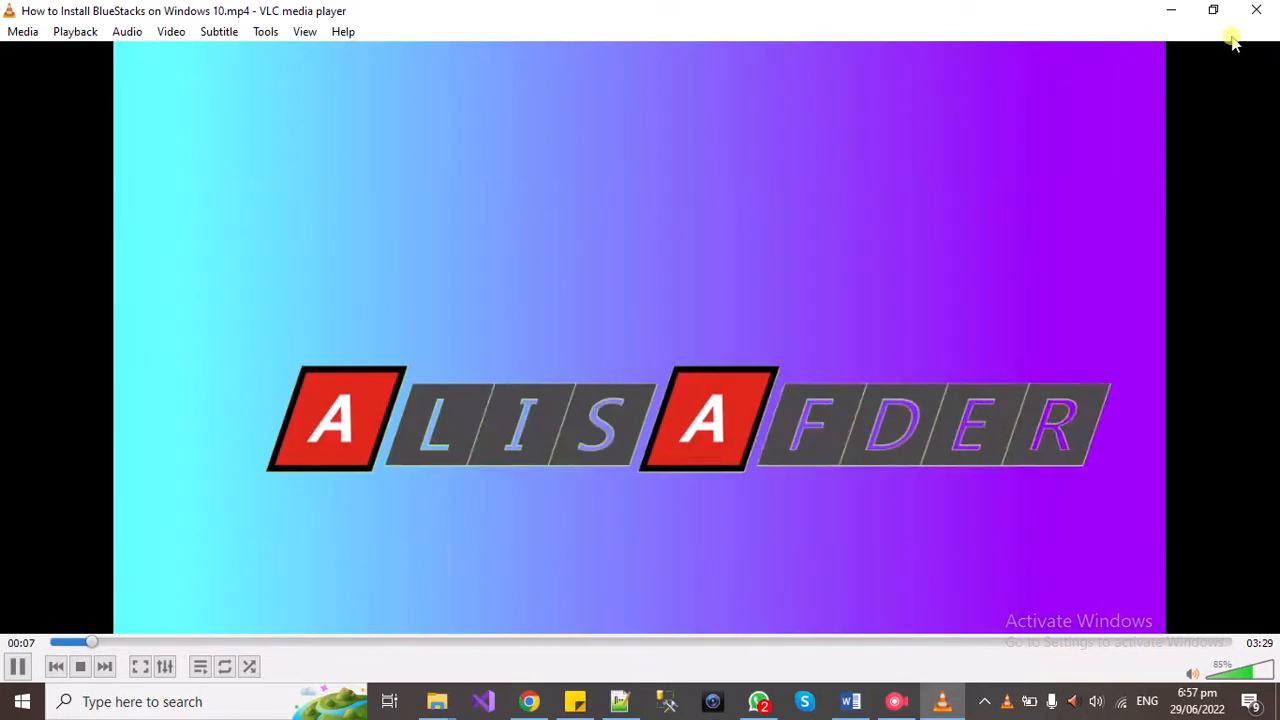
Step: Close VLC, download Time_v3.2_(intf).zip in Chrome, and return to File Explorer
{"action": "left_click", "coordinate": [436, 700]}
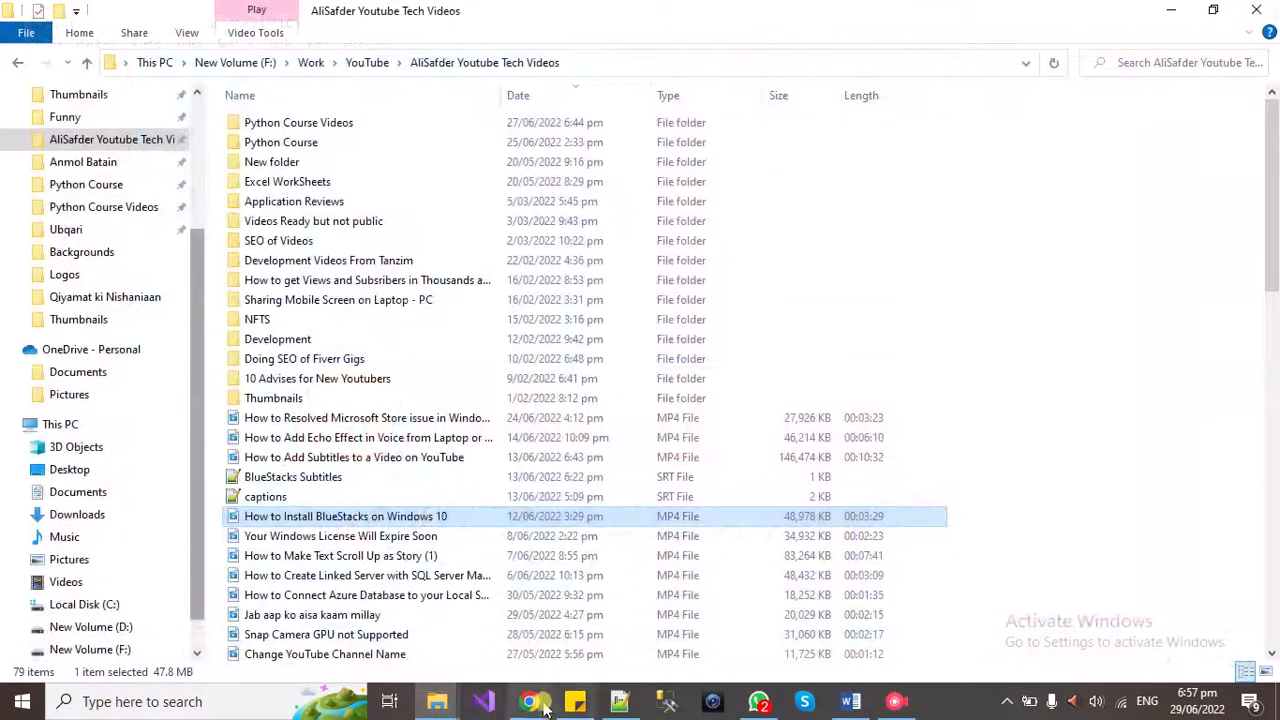
{"action": "left_click", "coordinate": [528, 700]}
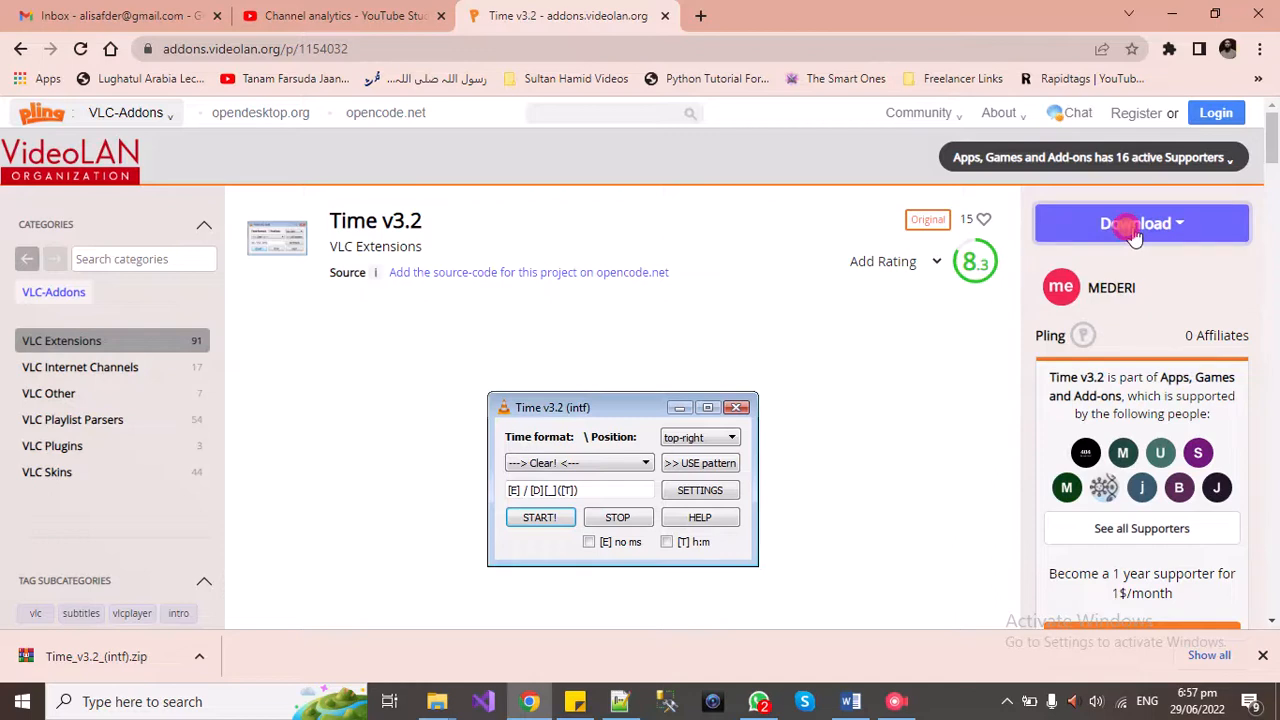
{"action": "mouse_move", "coordinate": [1110, 288]}
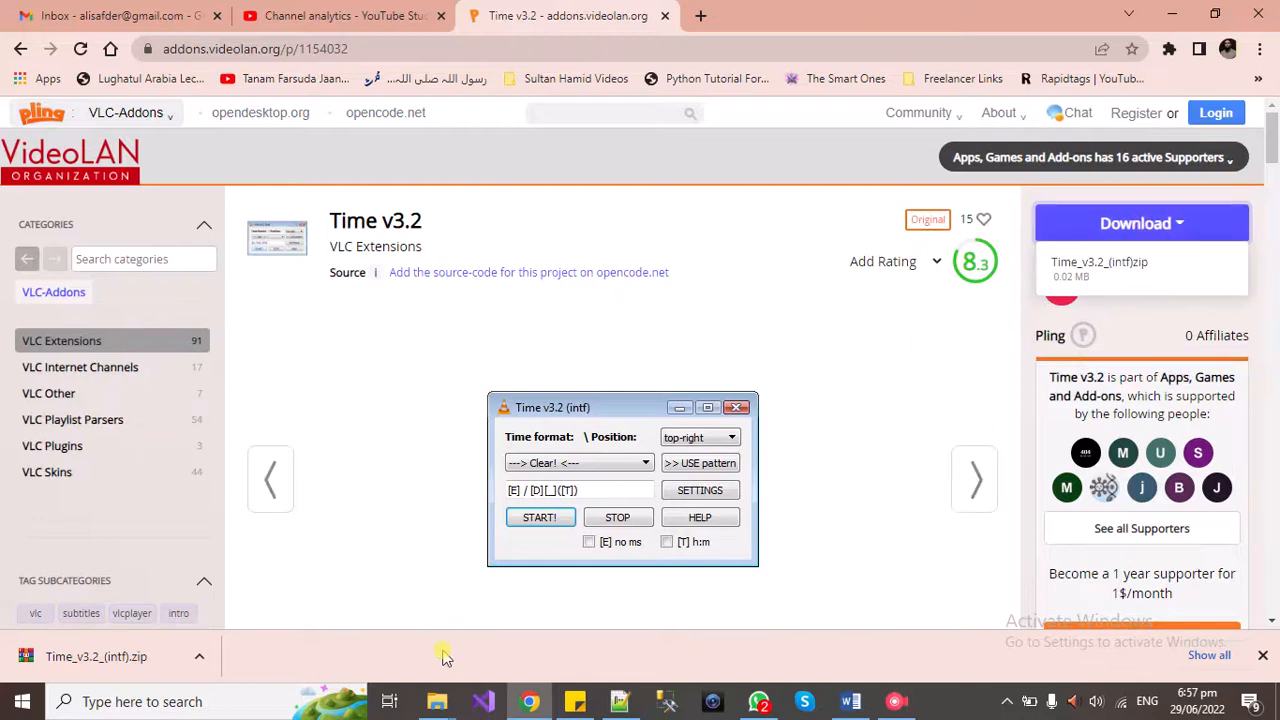
{"action": "left_click", "coordinate": [436, 700]}
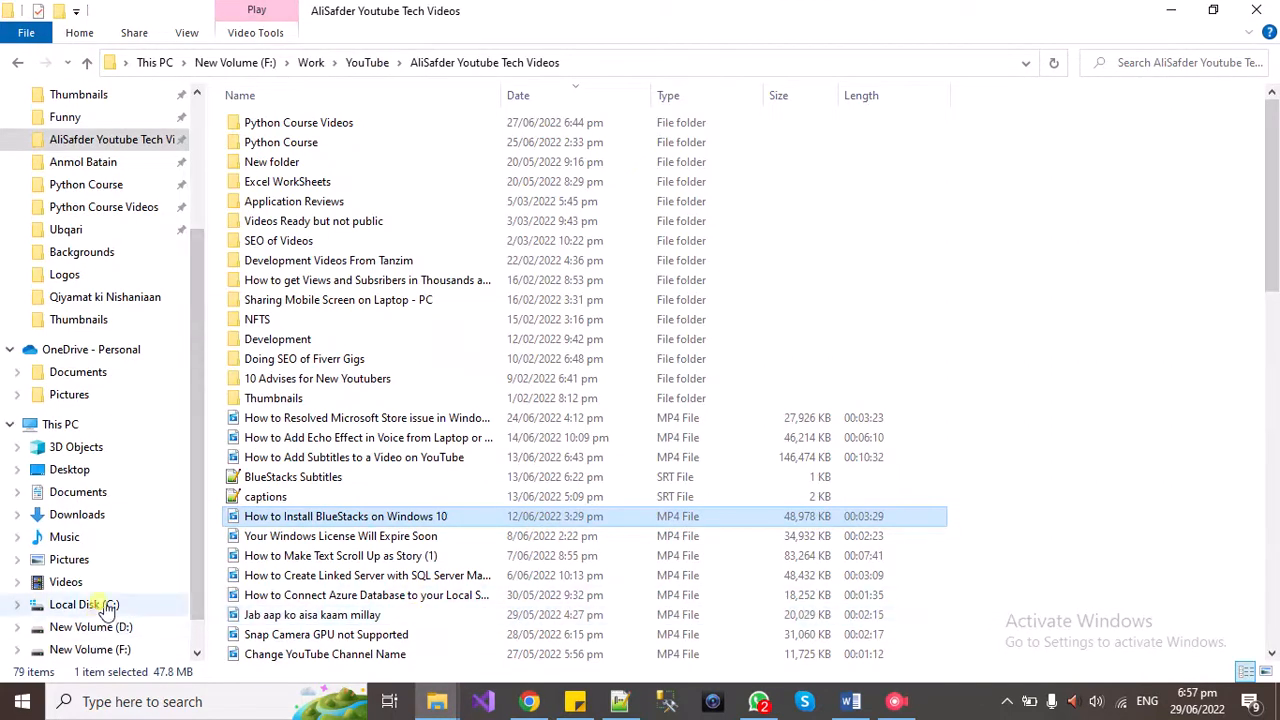
Step: Browse to C:\Program Files\VideoLAN\VLC\lua
{"action": "left_click", "coordinate": [84, 604]}
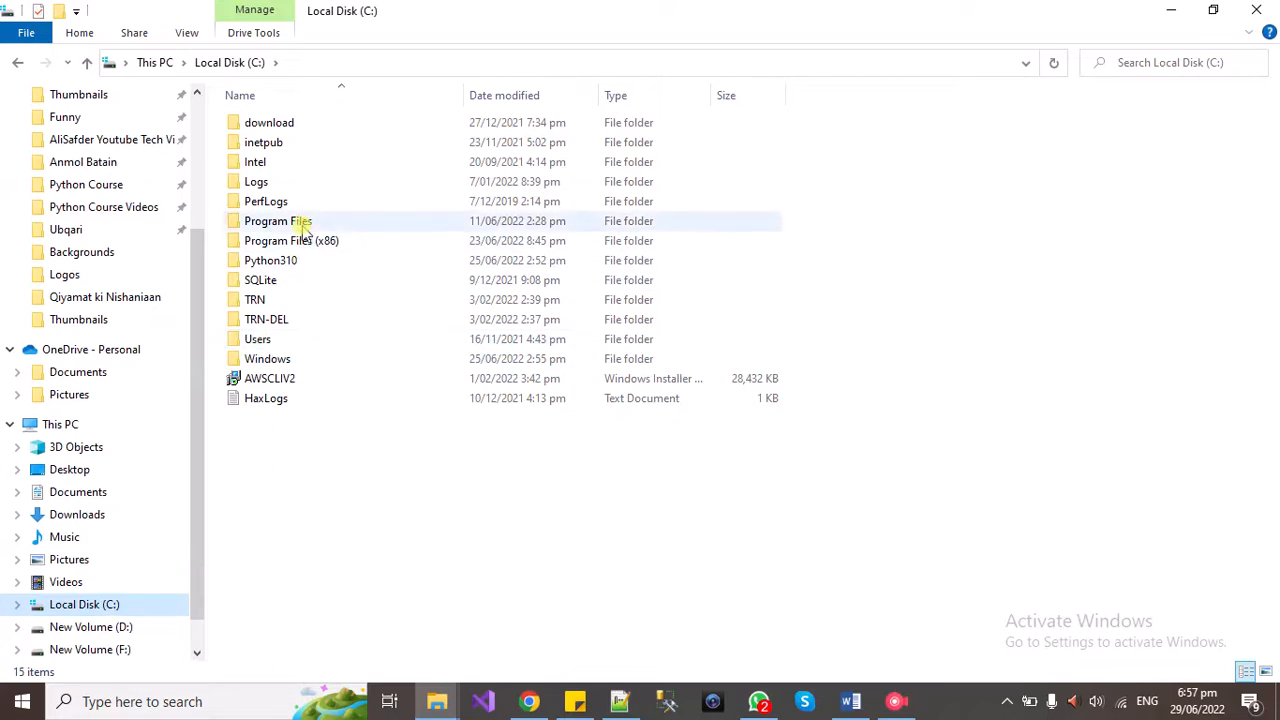
{"action": "double_click", "coordinate": [278, 220]}
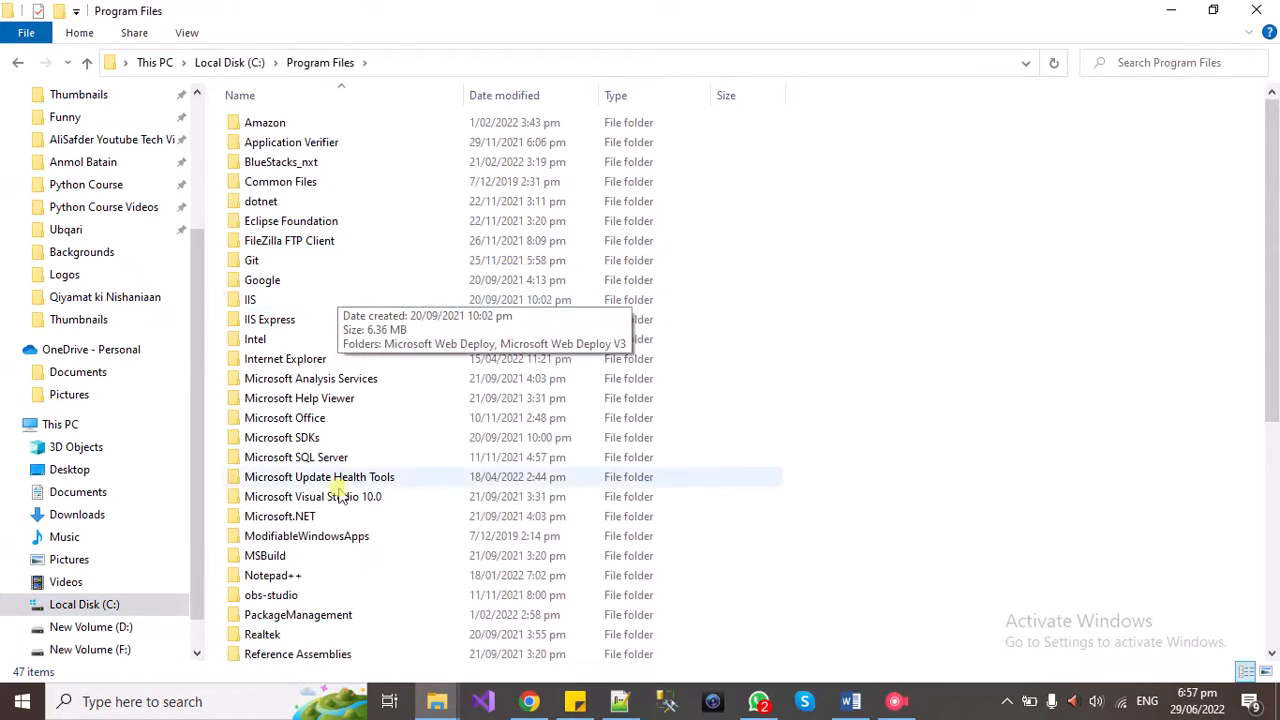
{"action": "scroll", "scroll_direction": "down", "scroll_amount": 3}
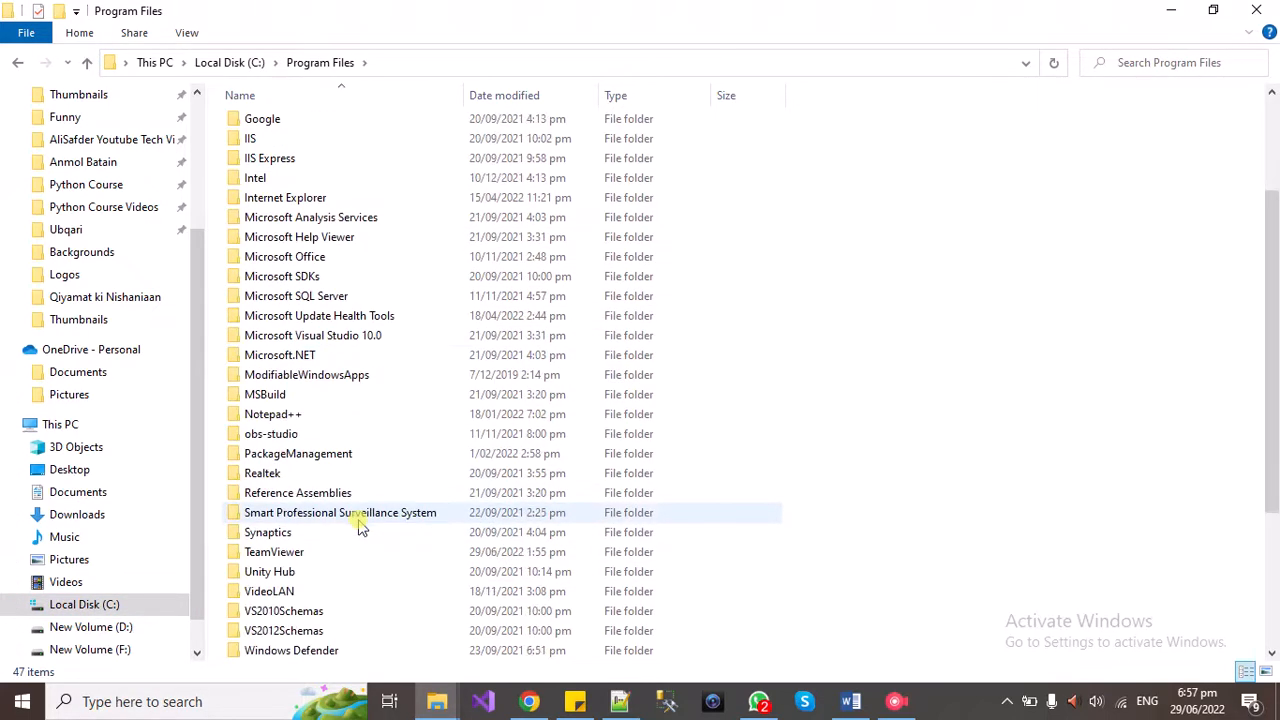
{"action": "double_click", "coordinate": [268, 592]}
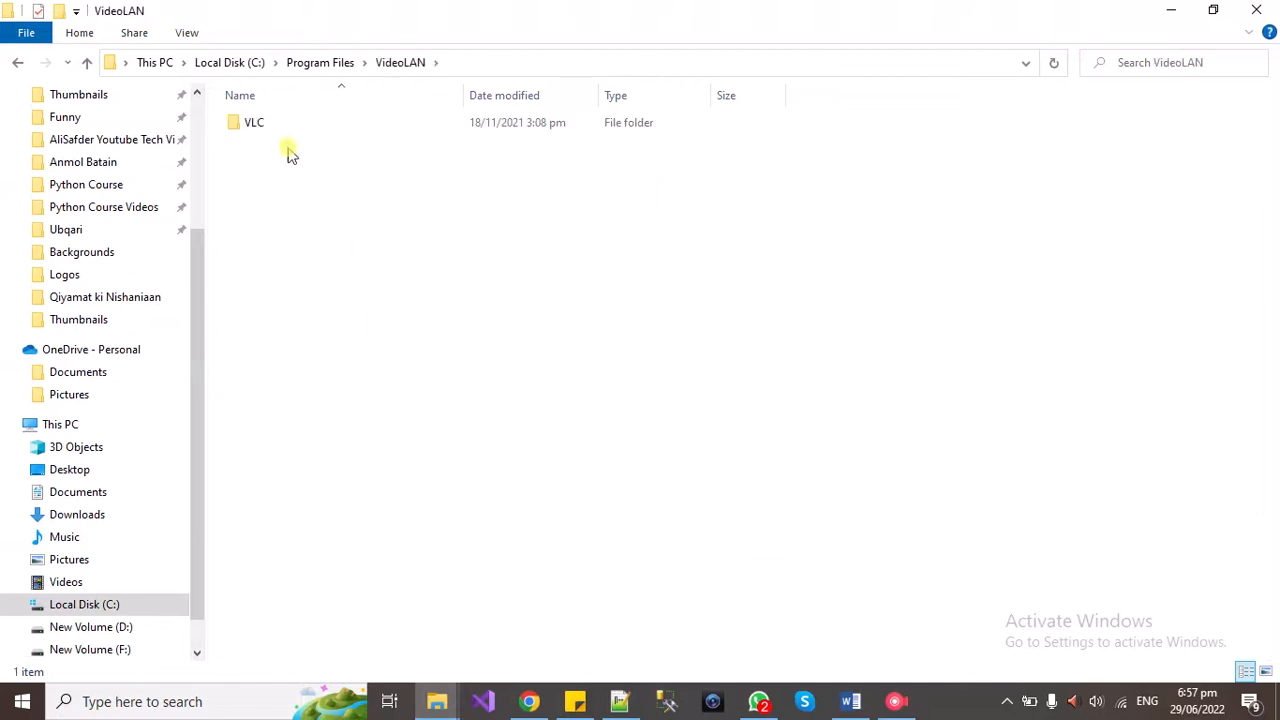
{"action": "double_click", "coordinate": [252, 122]}
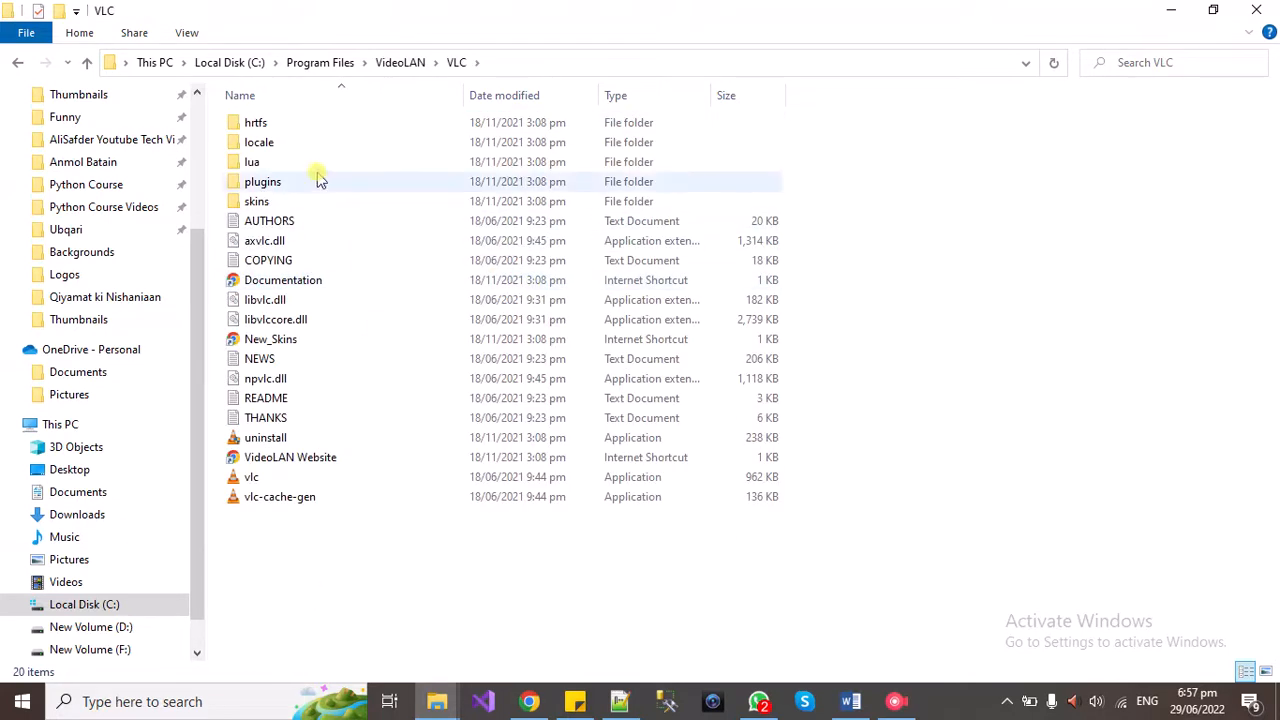
{"action": "double_click", "coordinate": [252, 160]}
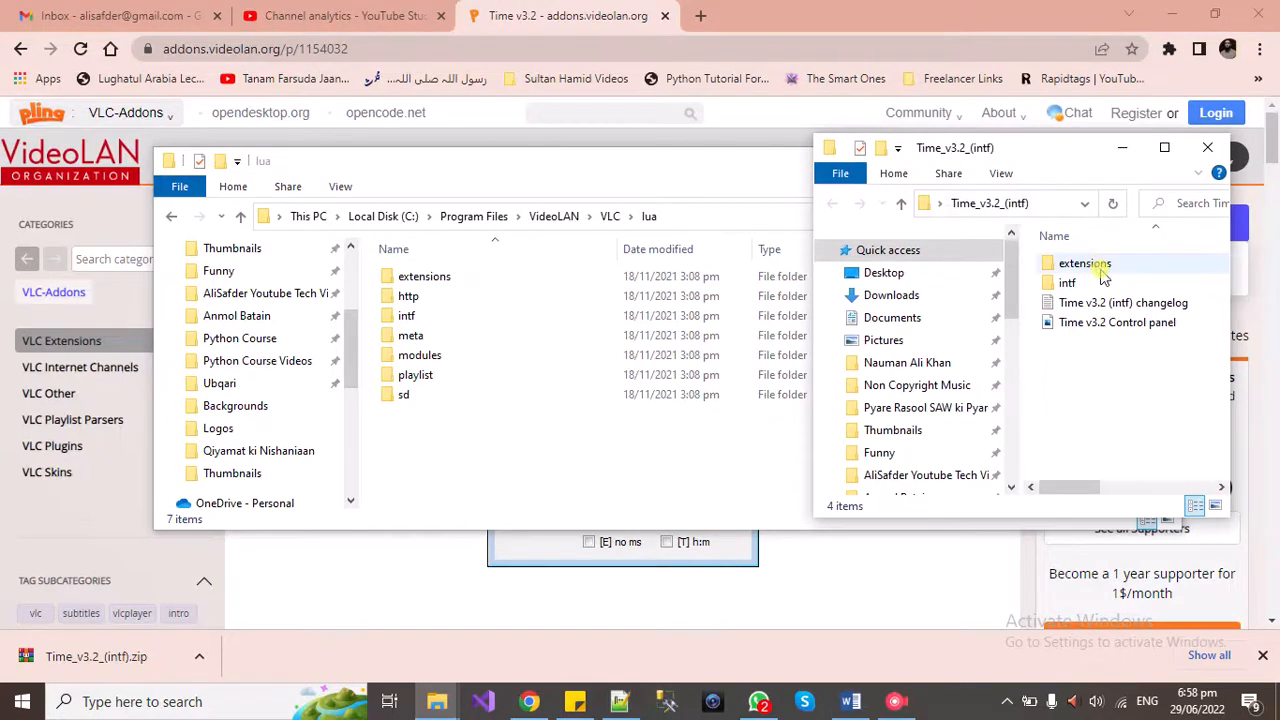
{"action": "mouse_move", "coordinate": [1084, 264]}
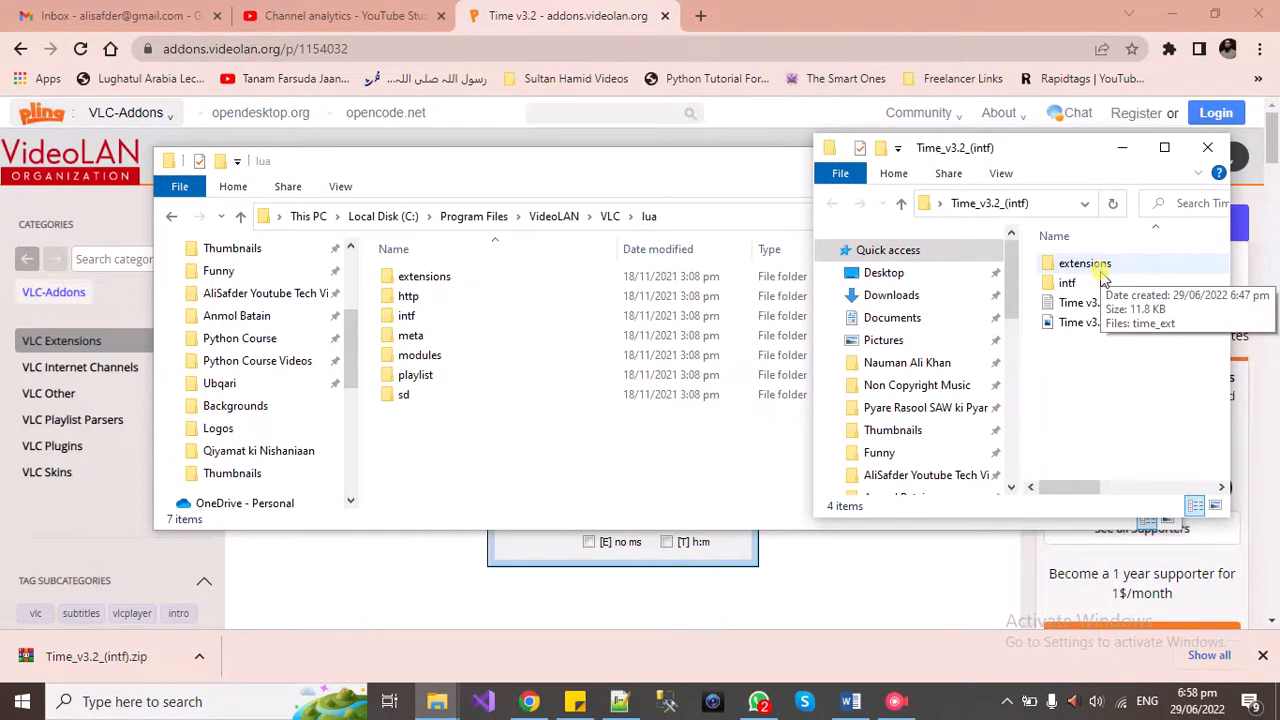
{"action": "mouse_move", "coordinate": [1084, 264]}
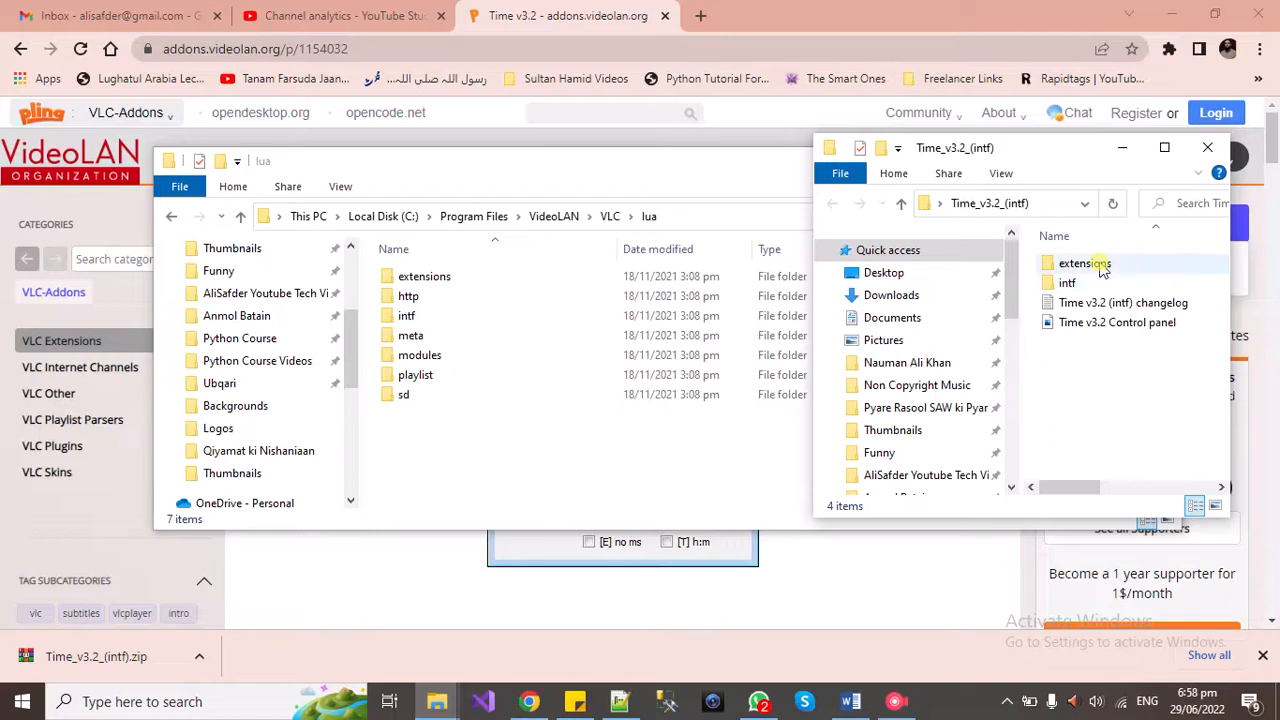
Step: Copy the time_ext file from the extracted Time v3.2 extensions folder
{"action": "double_click", "coordinate": [1084, 264]}
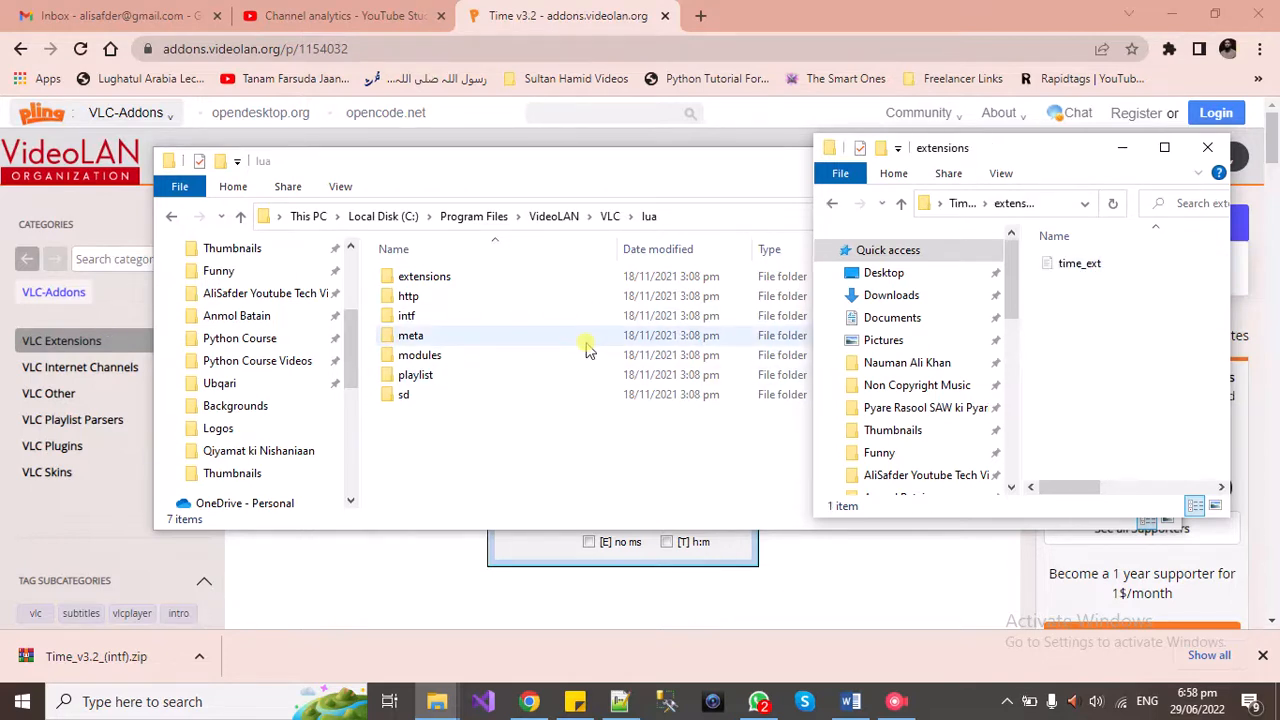
{"action": "mouse_move", "coordinate": [456, 296]}
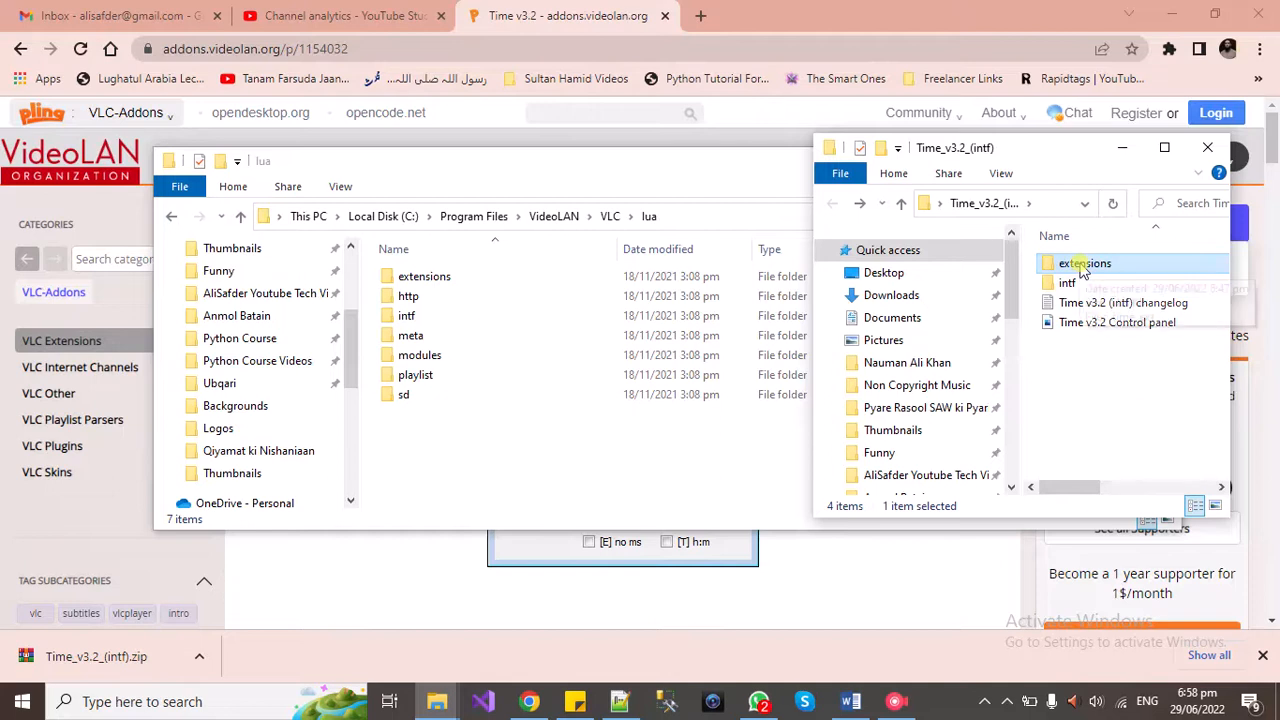
{"action": "double_click", "coordinate": [1084, 264]}
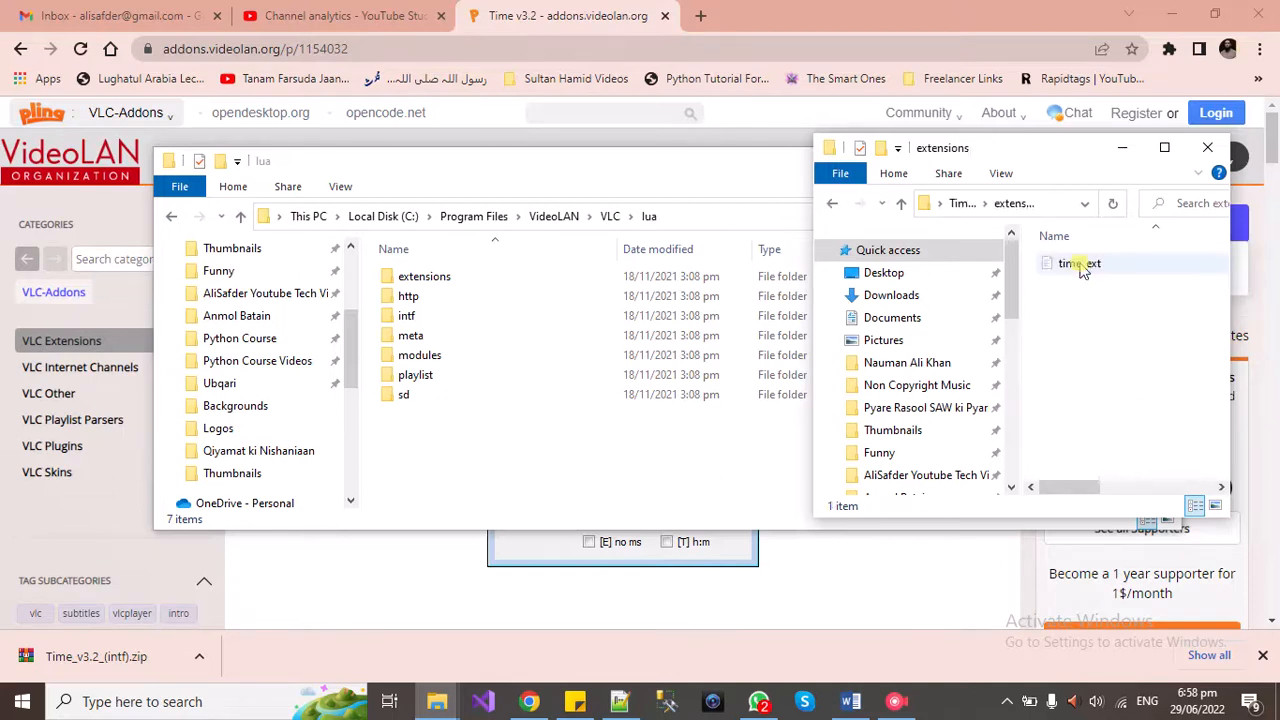
{"action": "right_click", "coordinate": [1080, 264]}
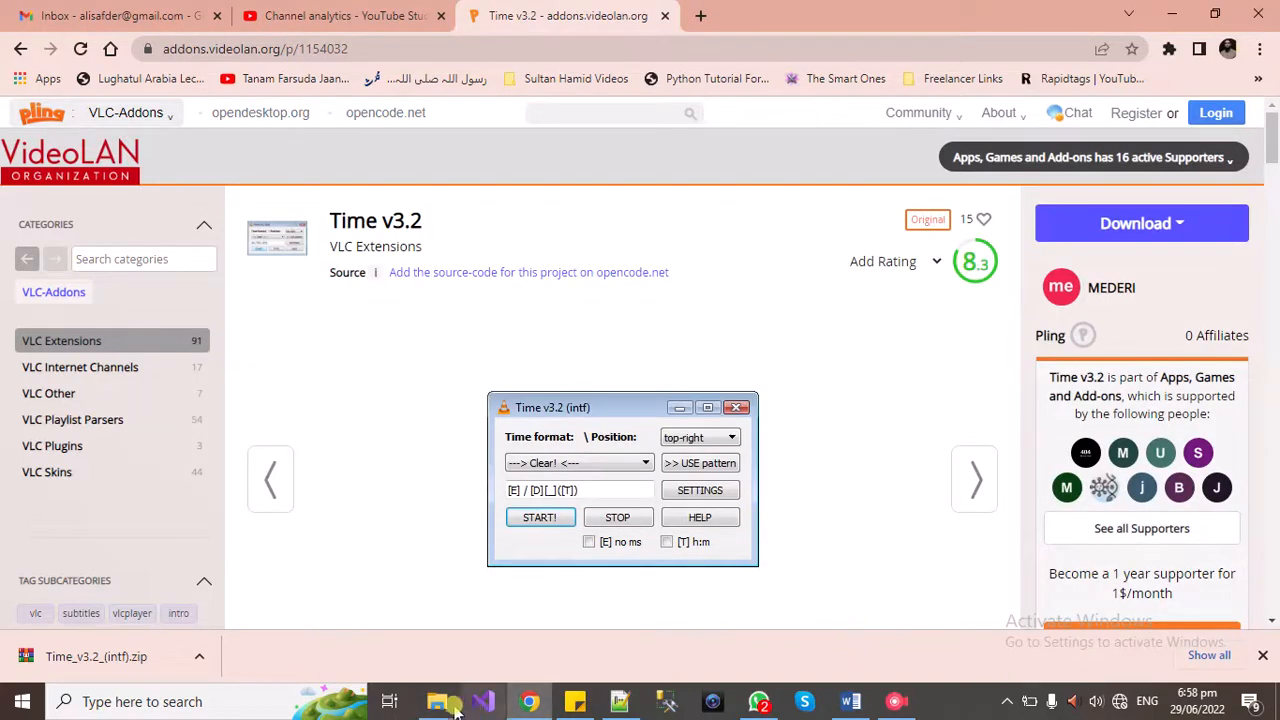
Step: Paste time_ext into VLC's lua extensions folder, granting administrator permission
{"action": "left_click", "coordinate": [436, 700]}
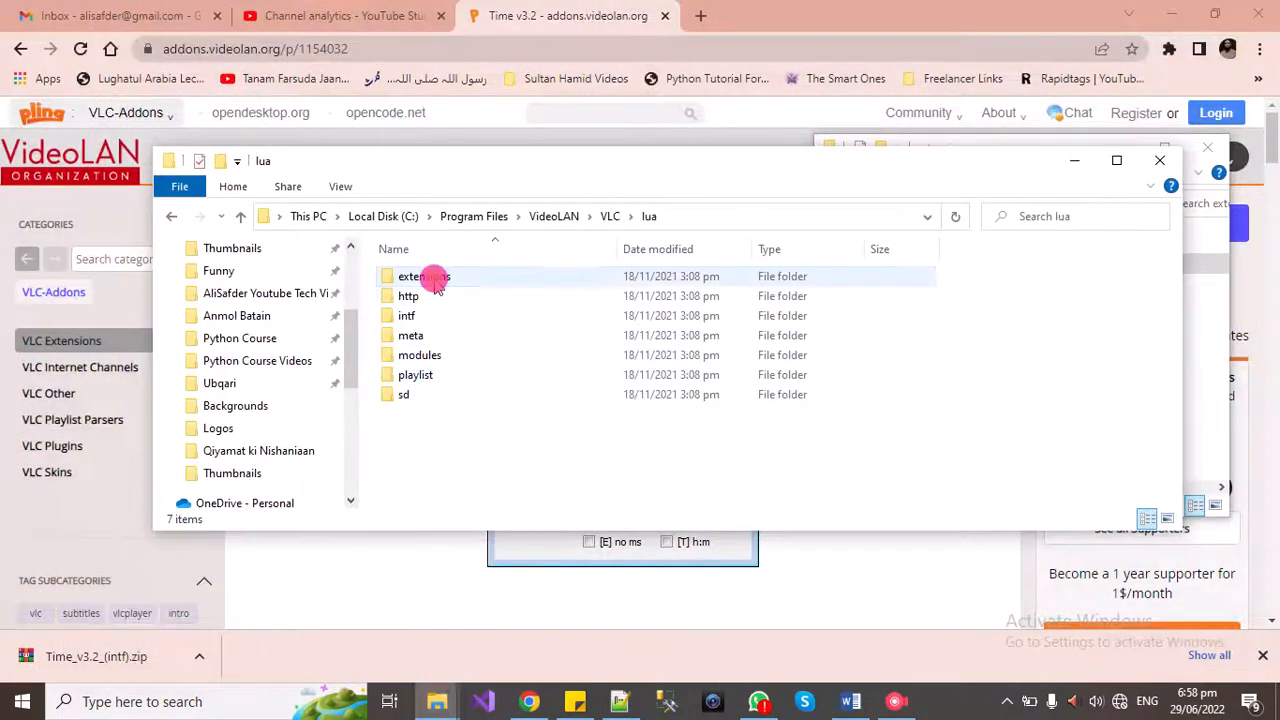
{"action": "double_click", "coordinate": [424, 276]}
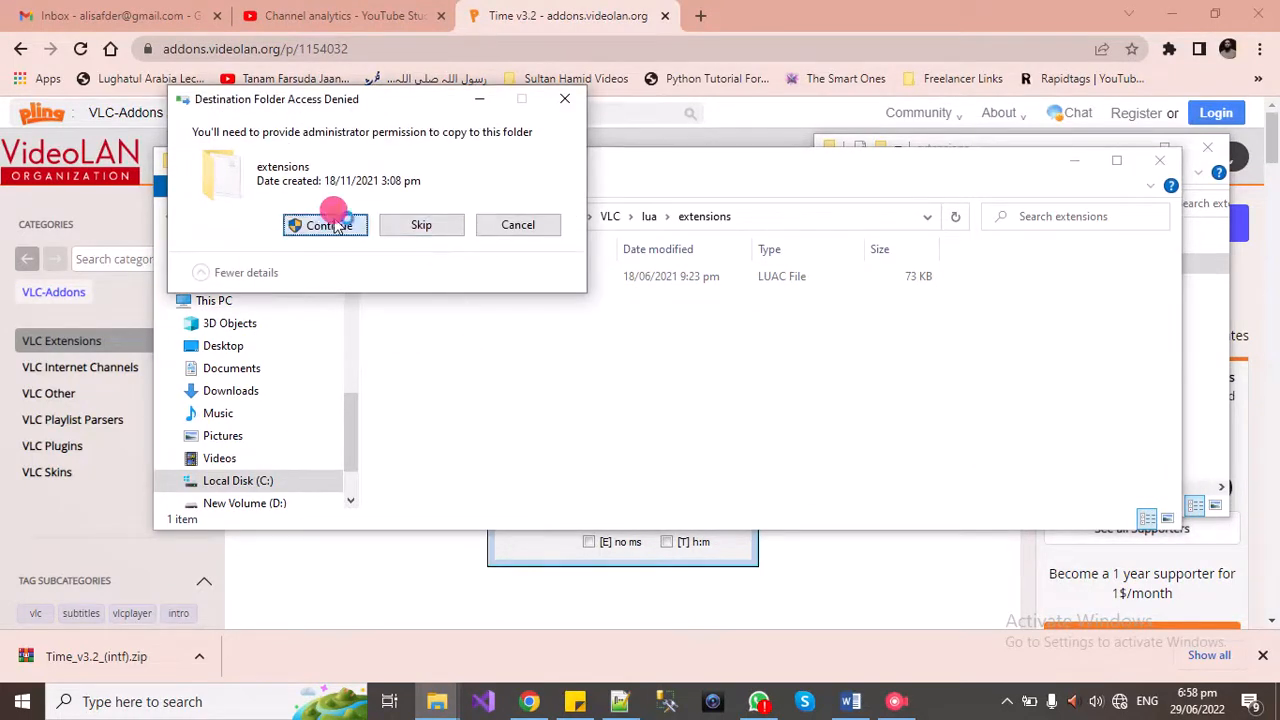
{"action": "left_click", "coordinate": [324, 224]}
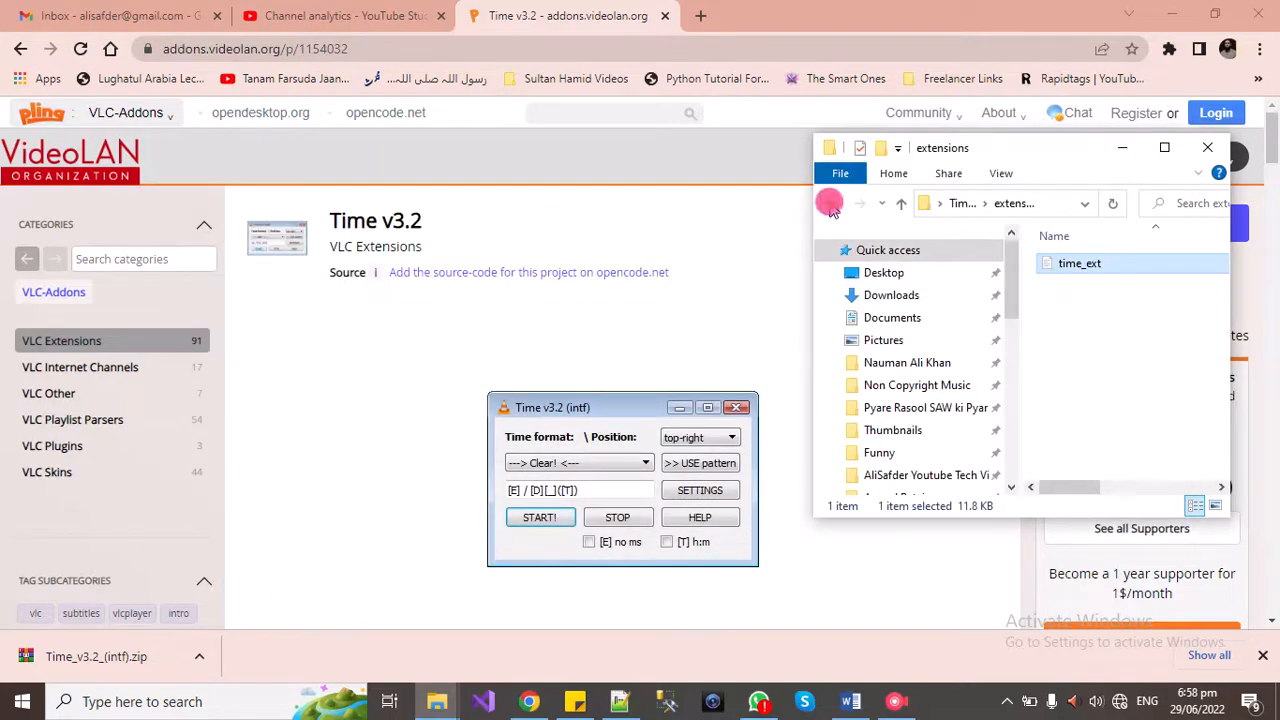
Step: Copy time_intf from the archive's intf folder into VLC's lua intf folder with administrator permission
{"action": "double_click", "coordinate": [1080, 262]}
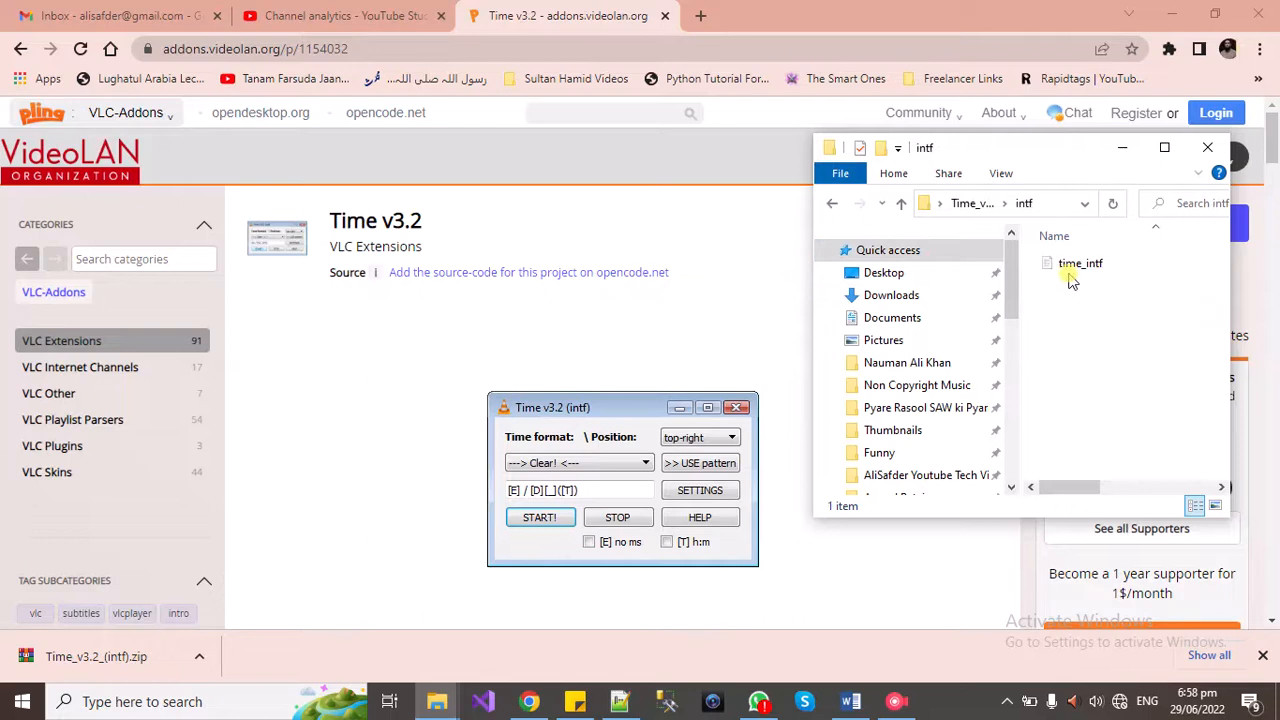
{"action": "right_click", "coordinate": [1080, 264]}
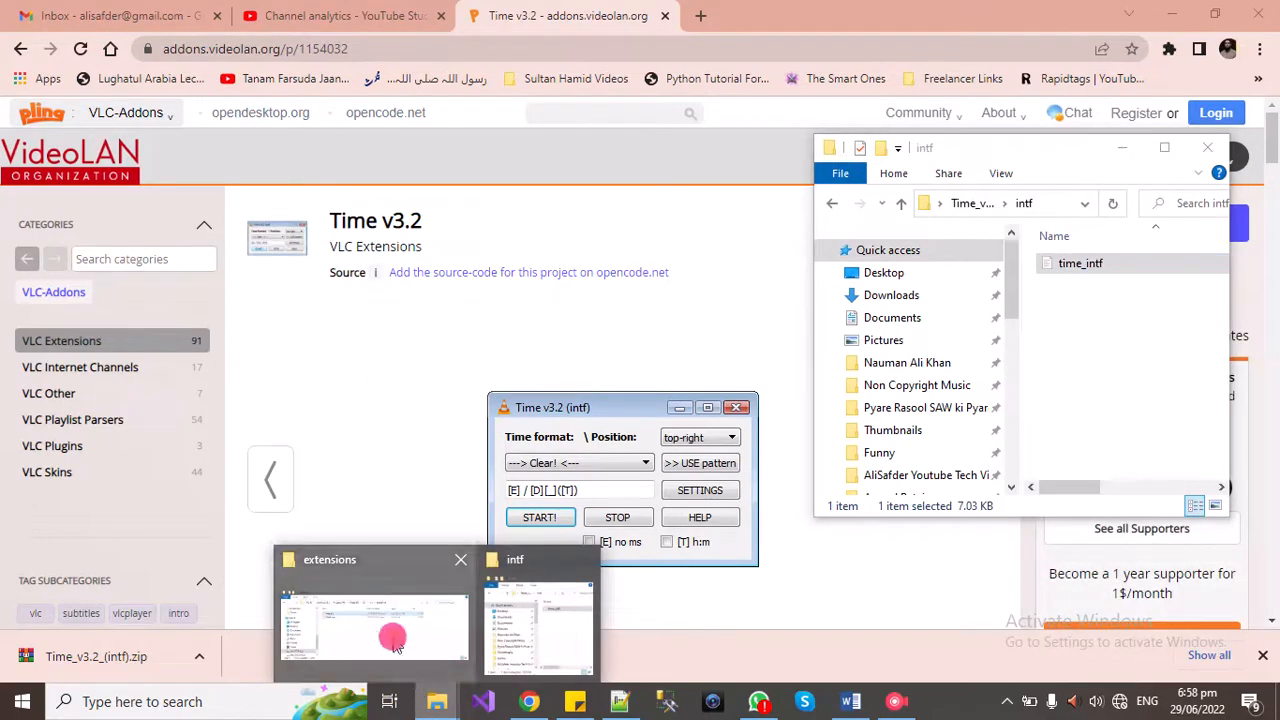
{"action": "left_click", "coordinate": [372, 624]}
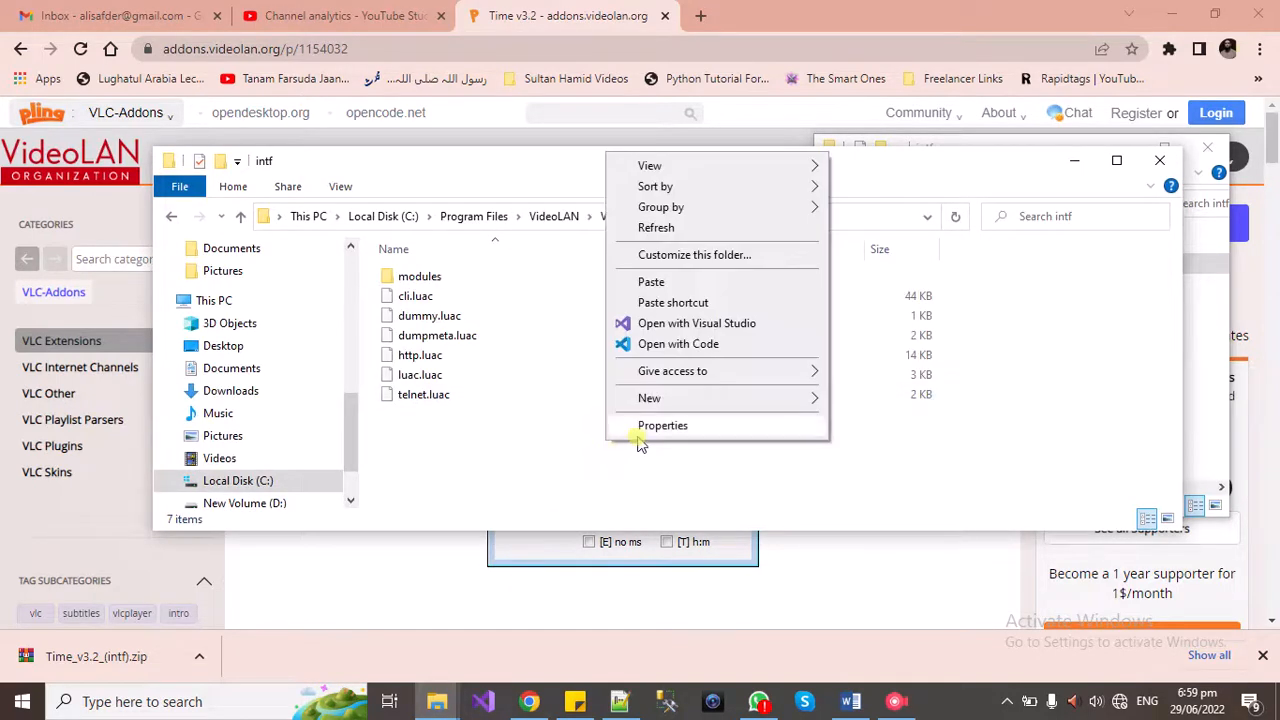
{"action": "left_click", "coordinate": [650, 280]}
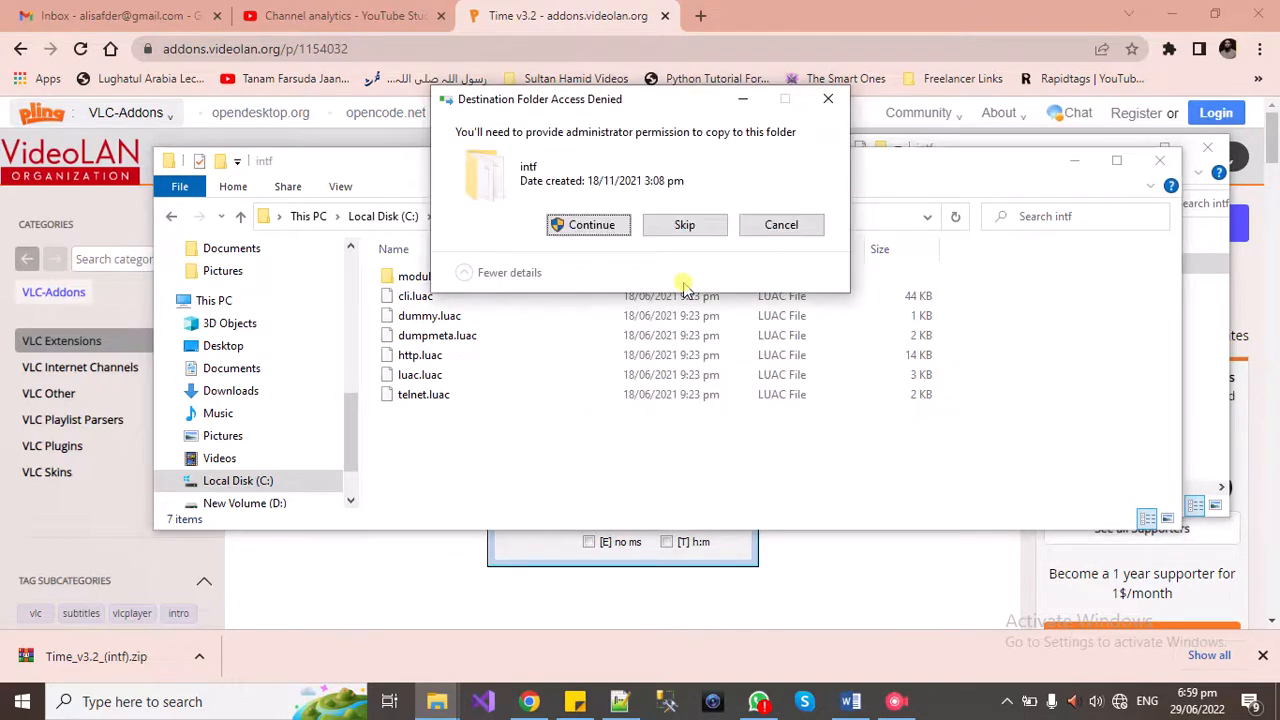
{"action": "left_click", "coordinate": [588, 224]}
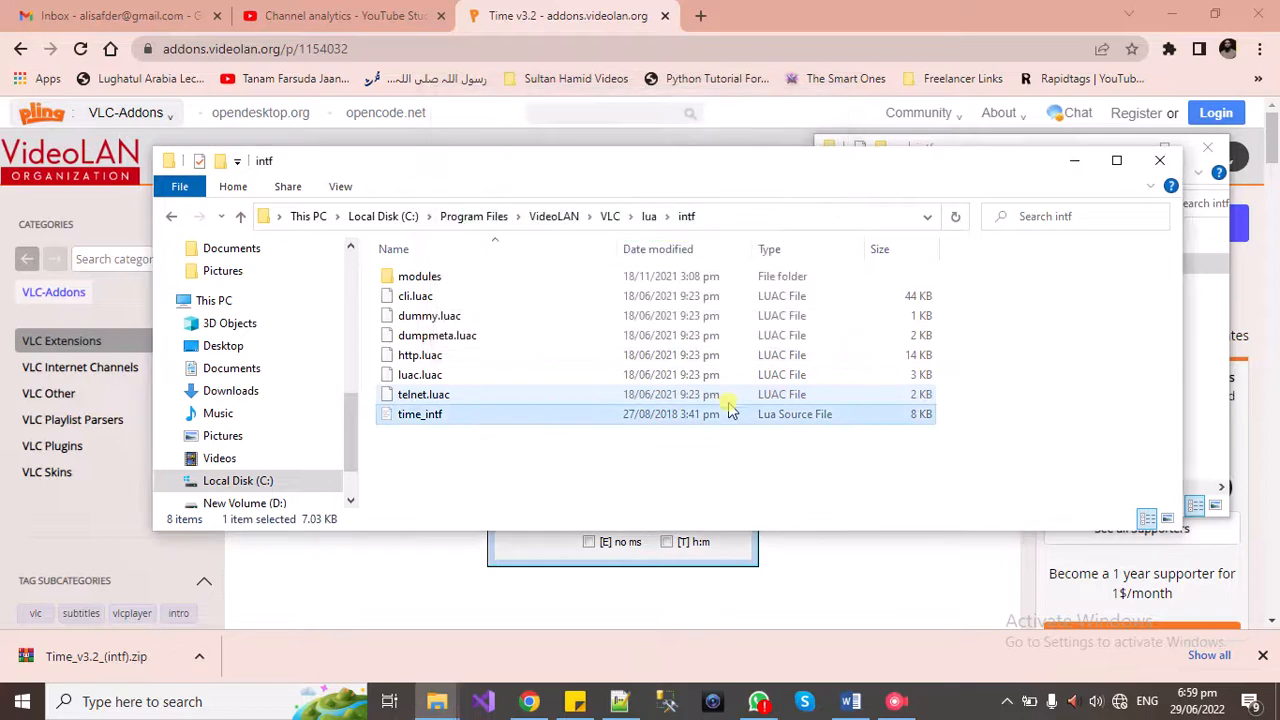
{"action": "mouse_move", "coordinate": [436, 700]}
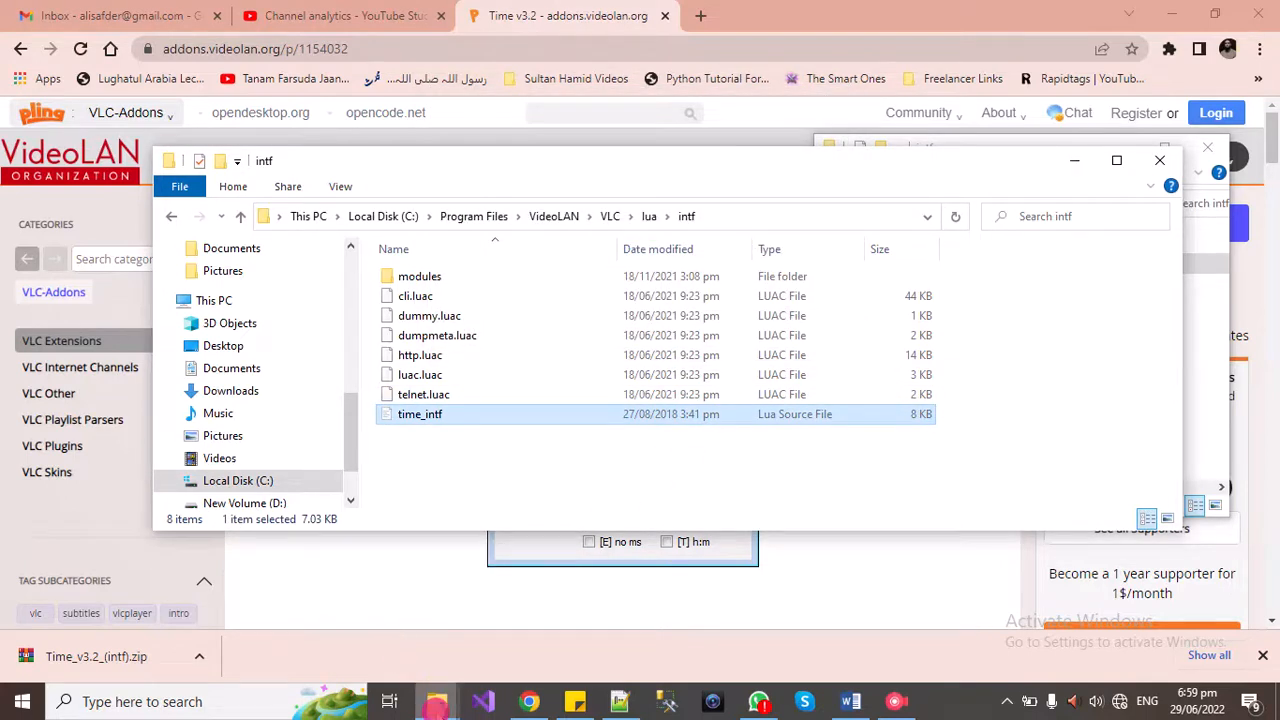
{"action": "mouse_move", "coordinate": [644, 150]}
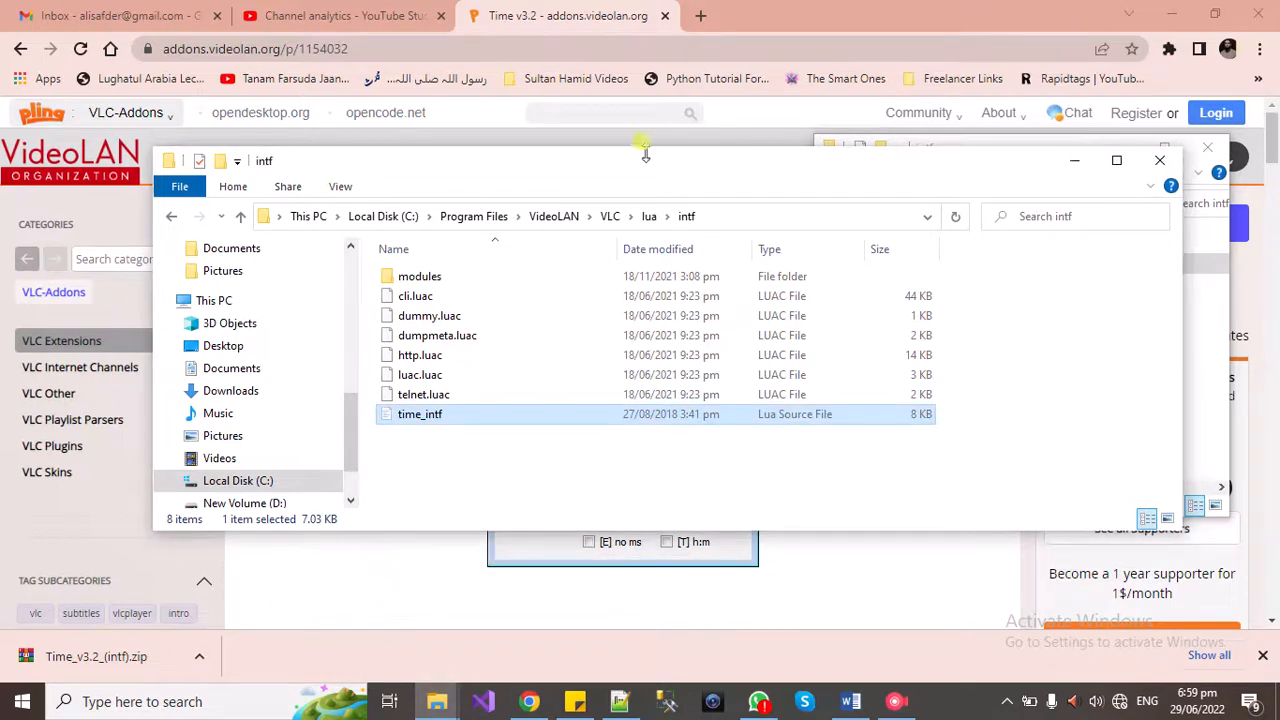
Step: Maximize the window and open the YouTube videos folder on drive F
{"action": "left_click", "coordinate": [1116, 160]}
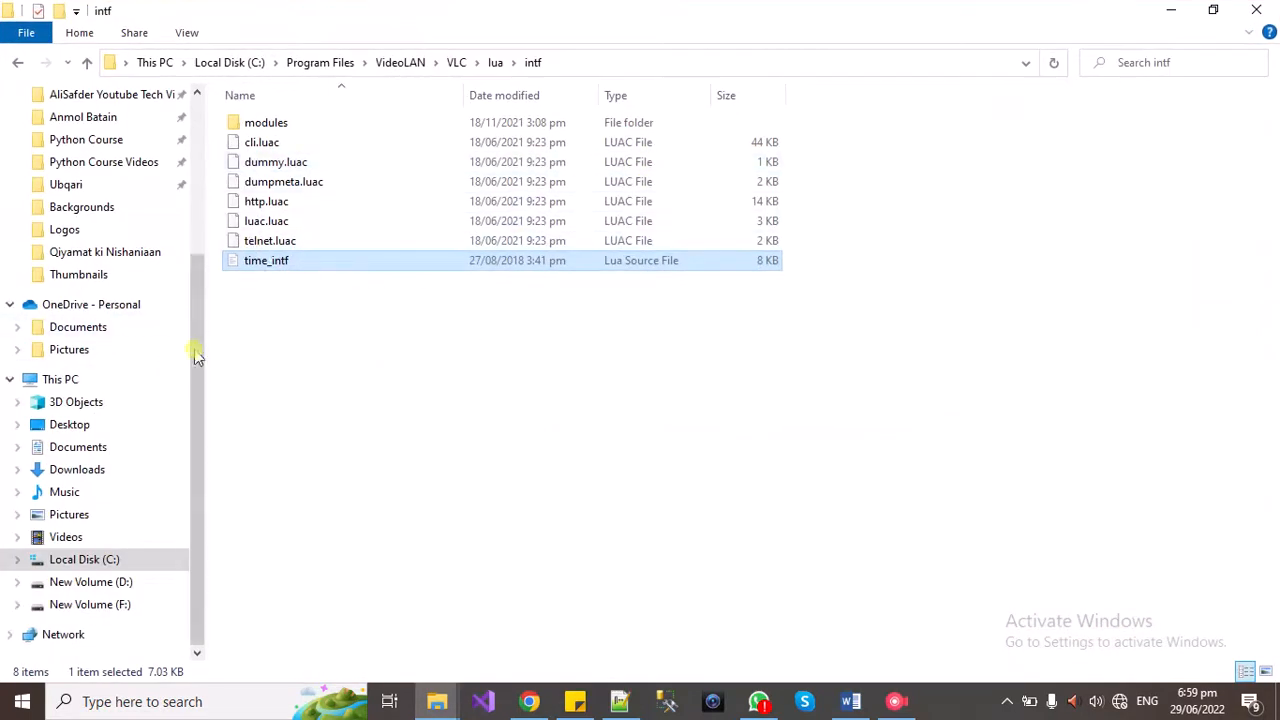
{"action": "scroll", "scroll_direction": "up", "scroll_amount": 3}
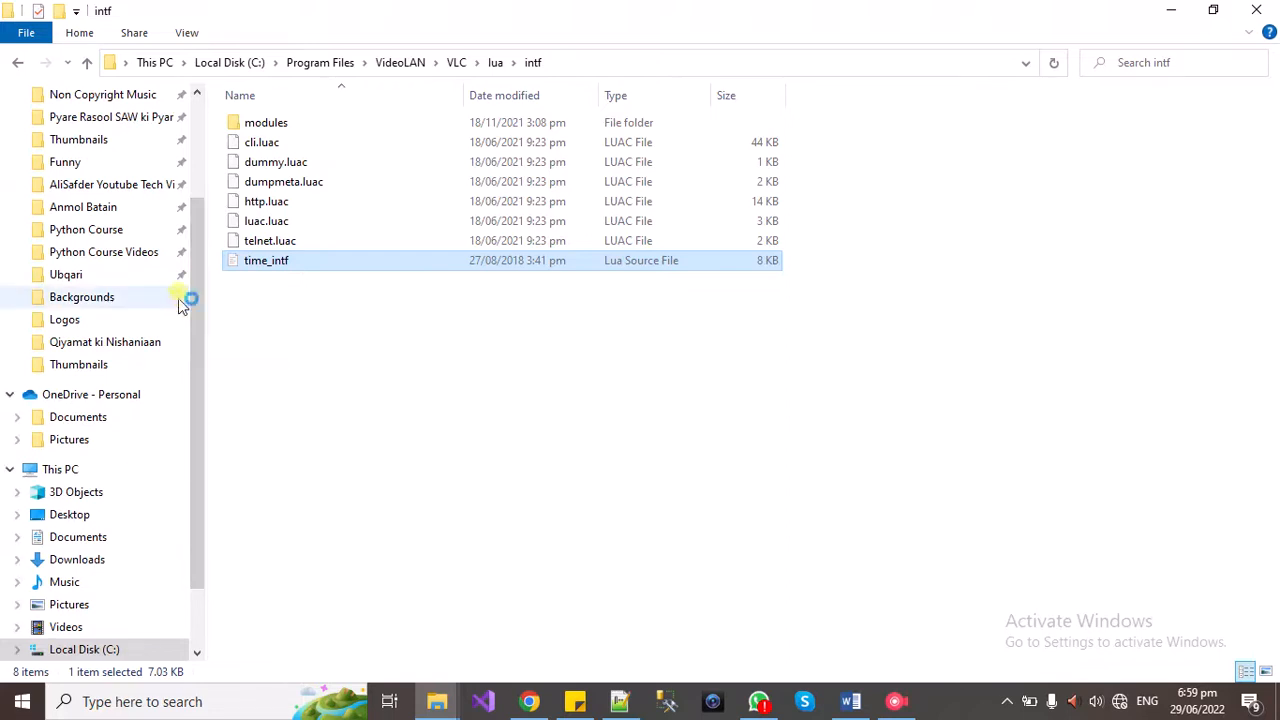
{"action": "mouse_move", "coordinate": [172, 322]}
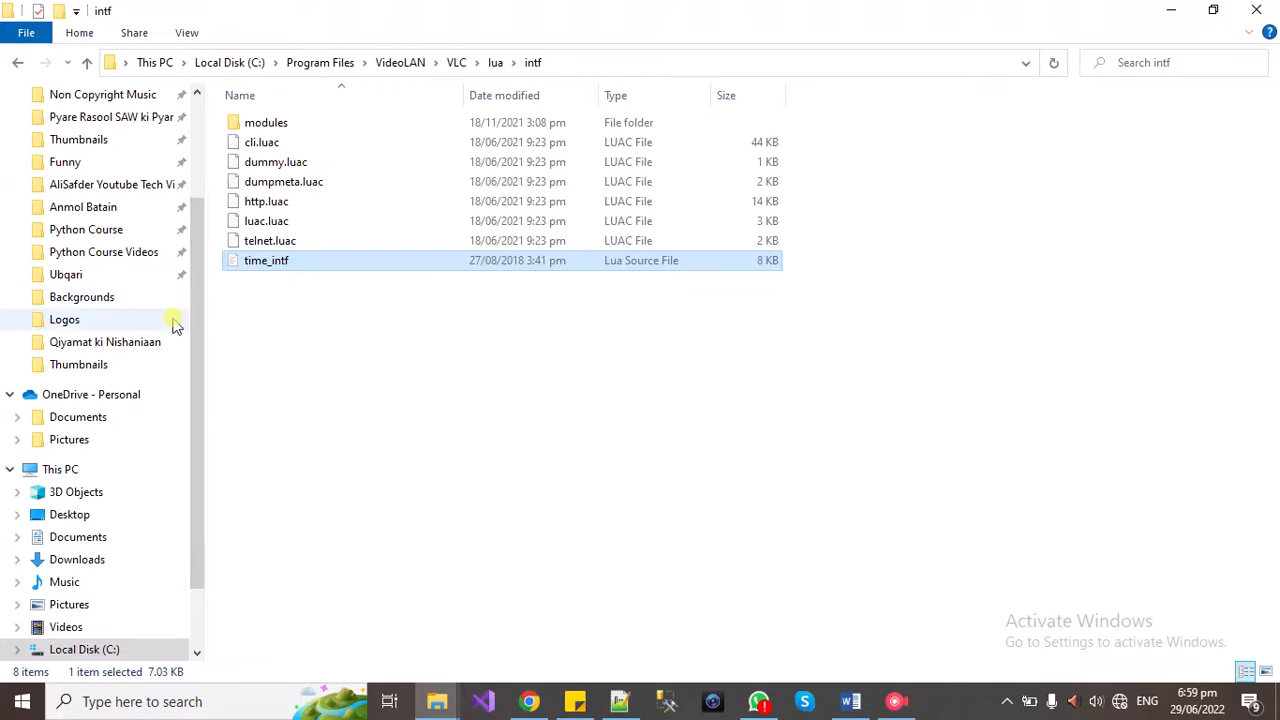
{"action": "scroll", "scroll_direction": "up", "scroll_amount": 3}
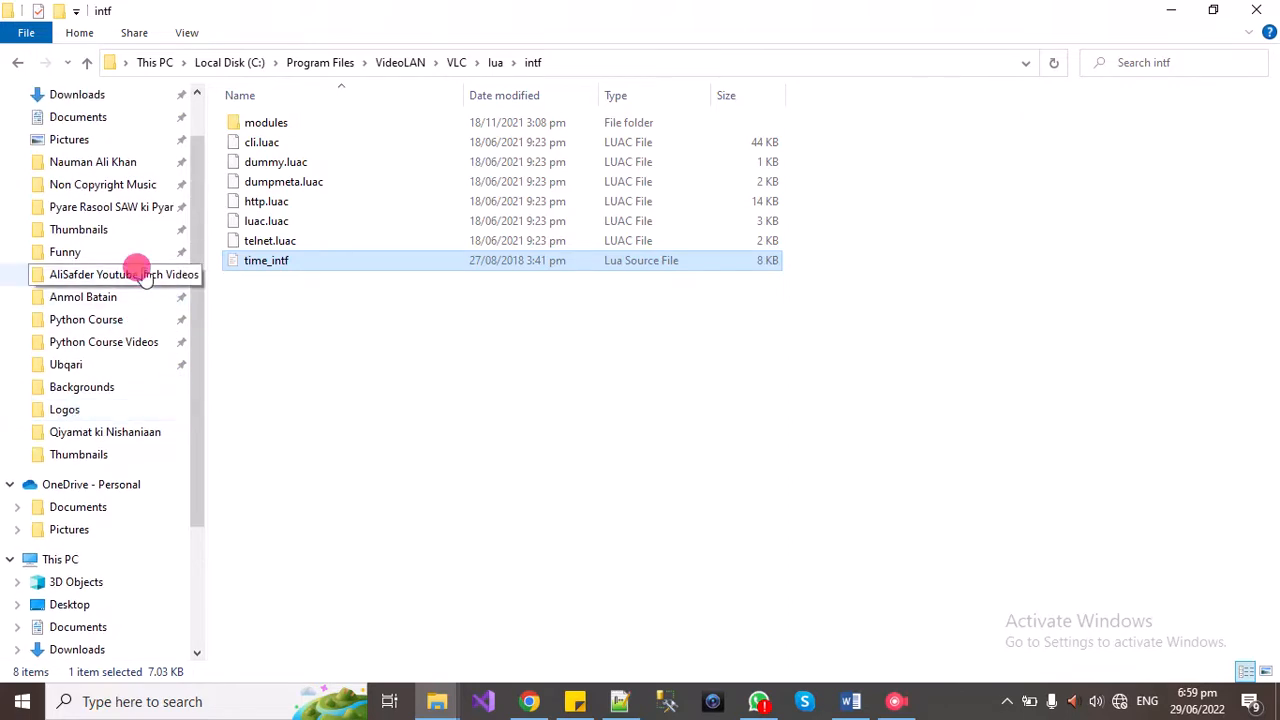
{"action": "double_click", "coordinate": [124, 274]}
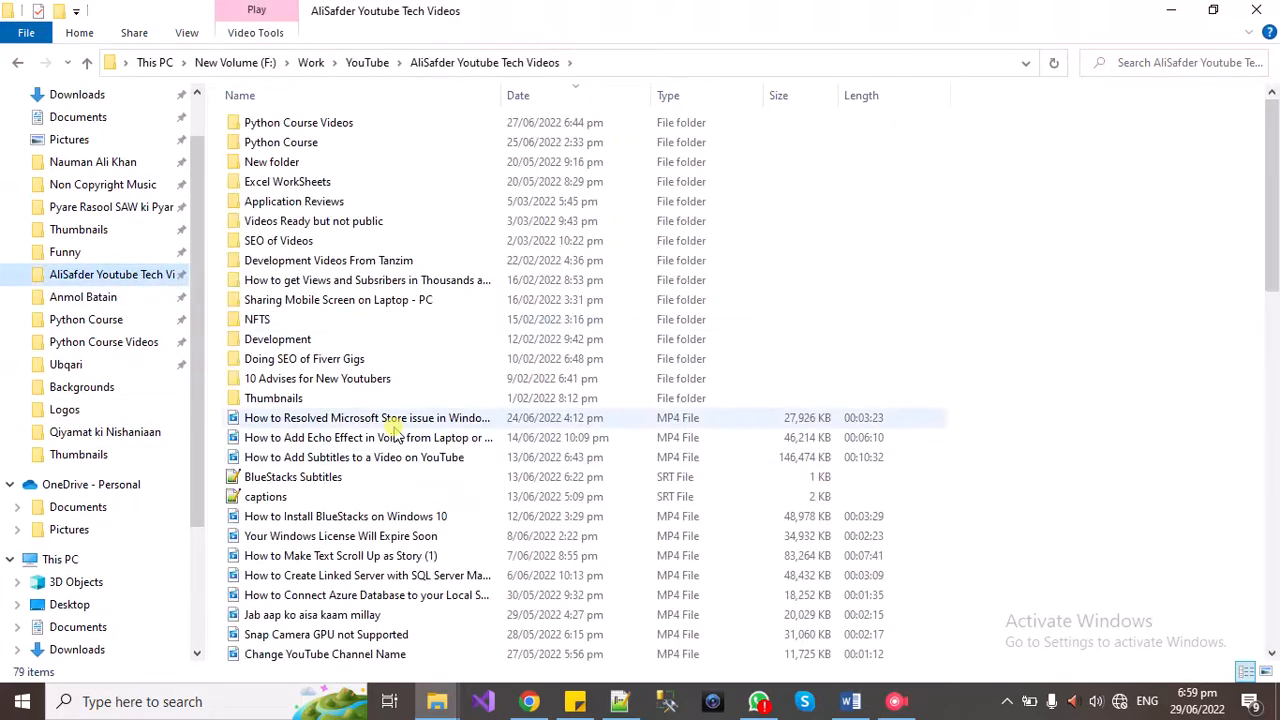
Step: Play the 'How to Resolved Microsoft Store issue in Windows 10' MP4 in VLC
{"action": "right_click", "coordinate": [368, 418]}
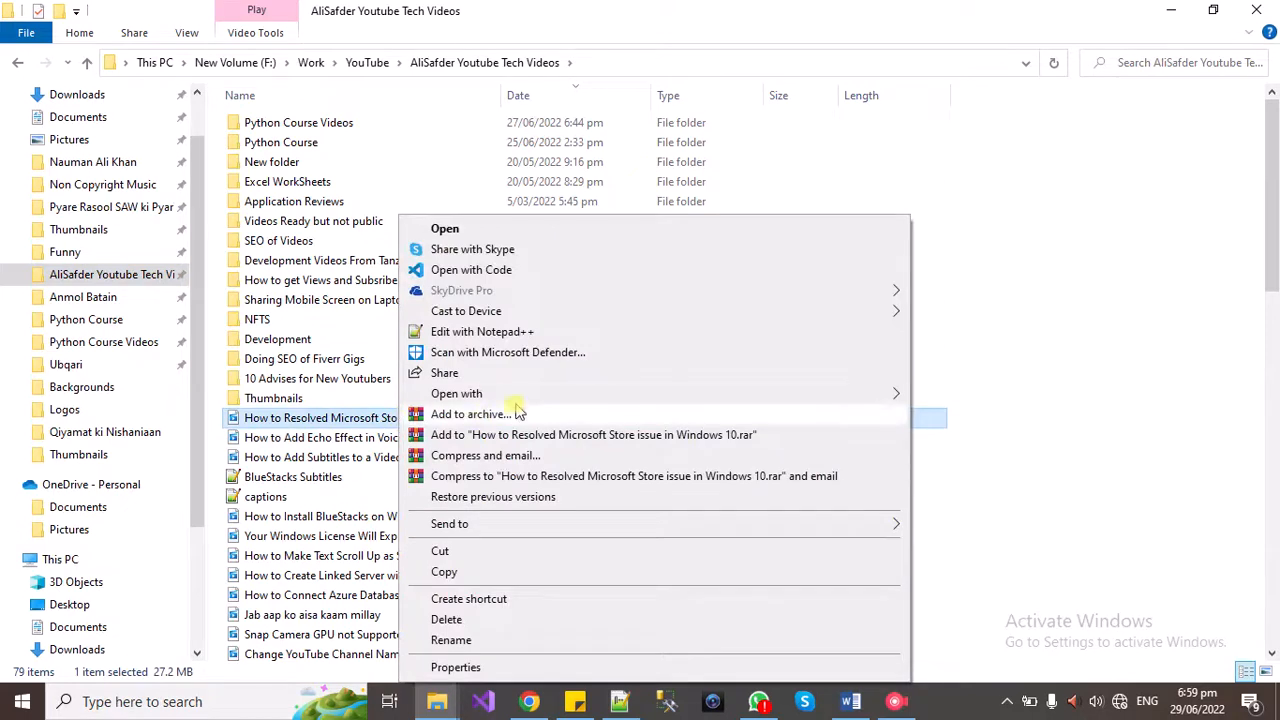
{"action": "left_click", "coordinate": [1000, 420]}
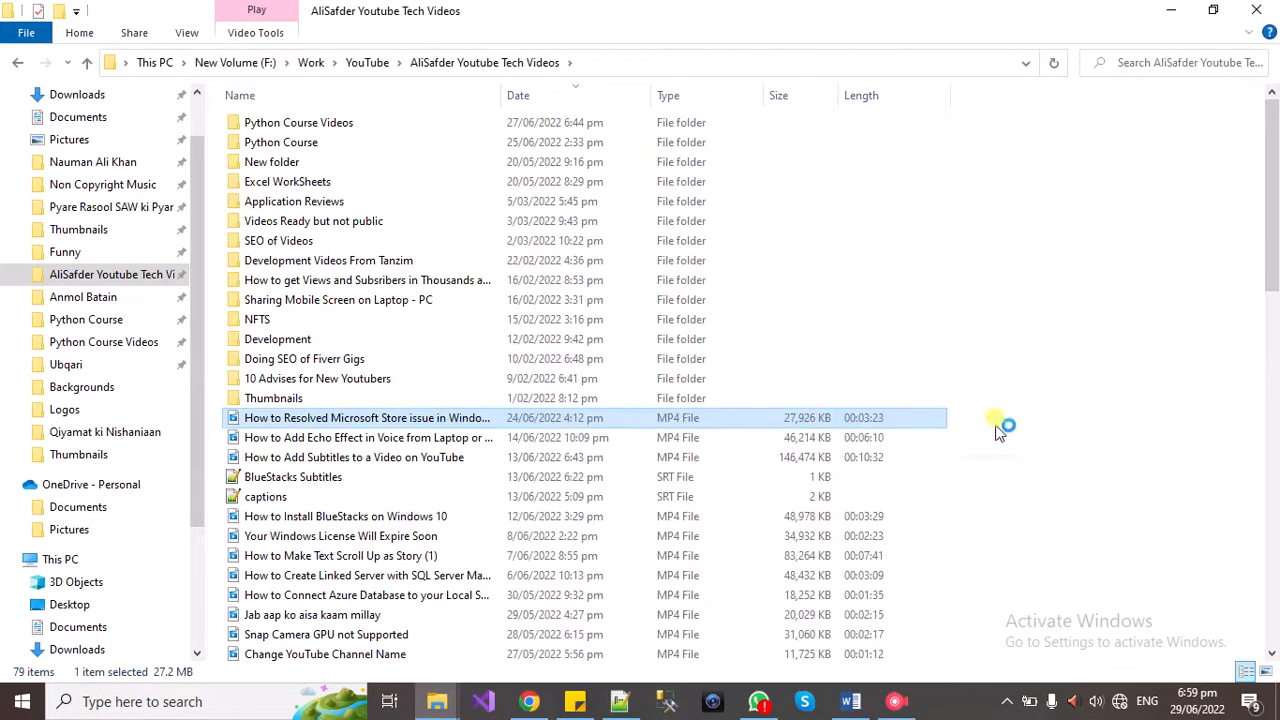
{"action": "double_click", "coordinate": [368, 418]}
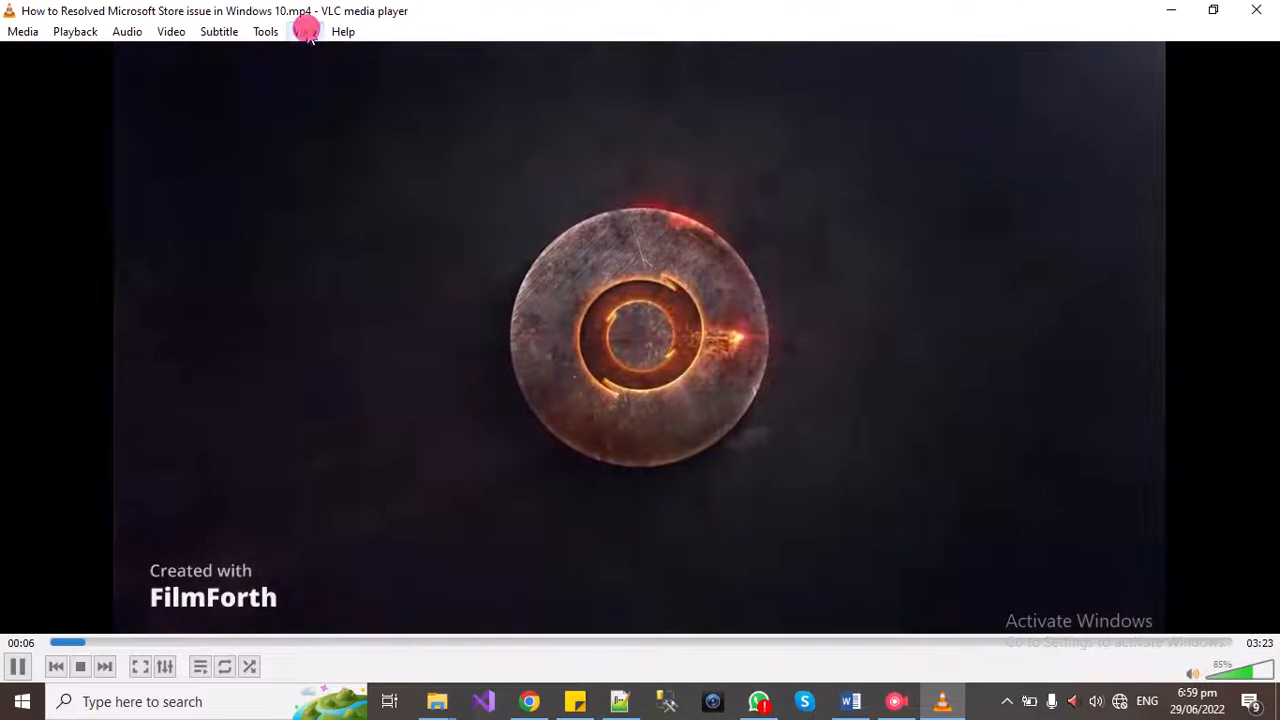
Step: Enable the Time v3.2 (intf) interface as time_intf from the View menu and save it
{"action": "left_click", "coordinate": [304, 32]}
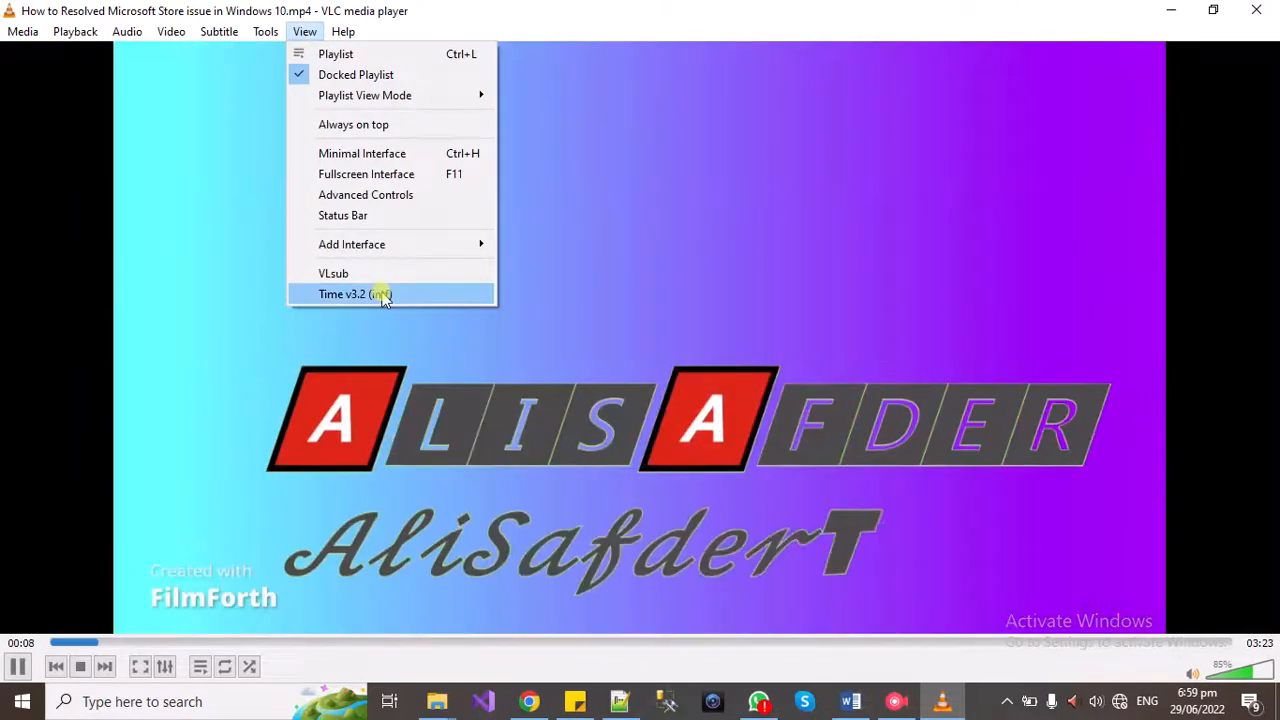
{"action": "left_click", "coordinate": [342, 292]}
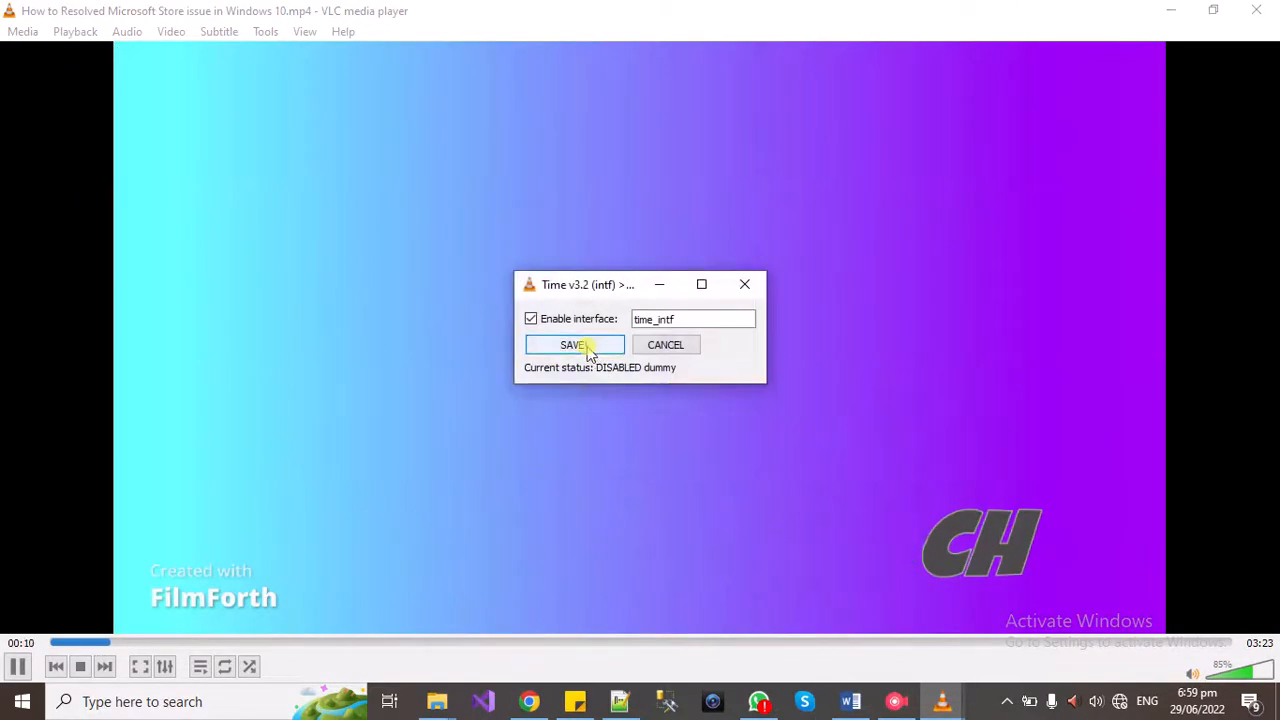
{"action": "left_click", "coordinate": [574, 344]}
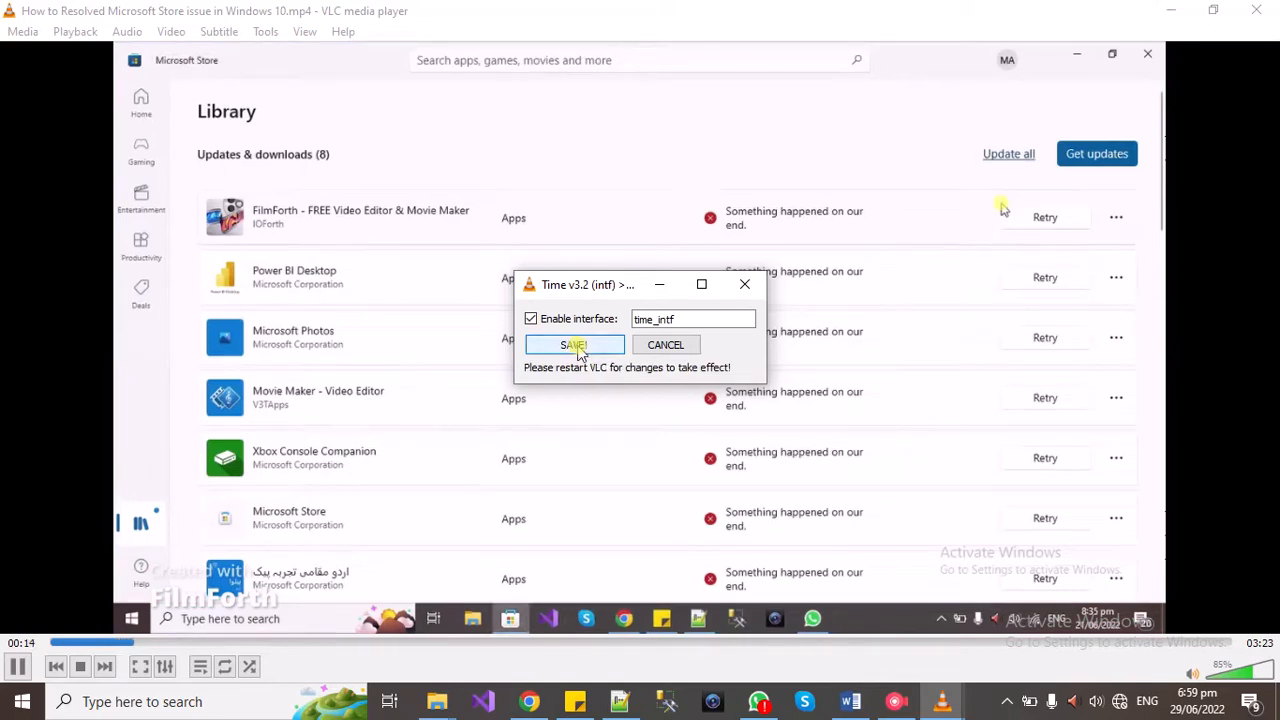
{"action": "mouse_move", "coordinate": [638, 378]}
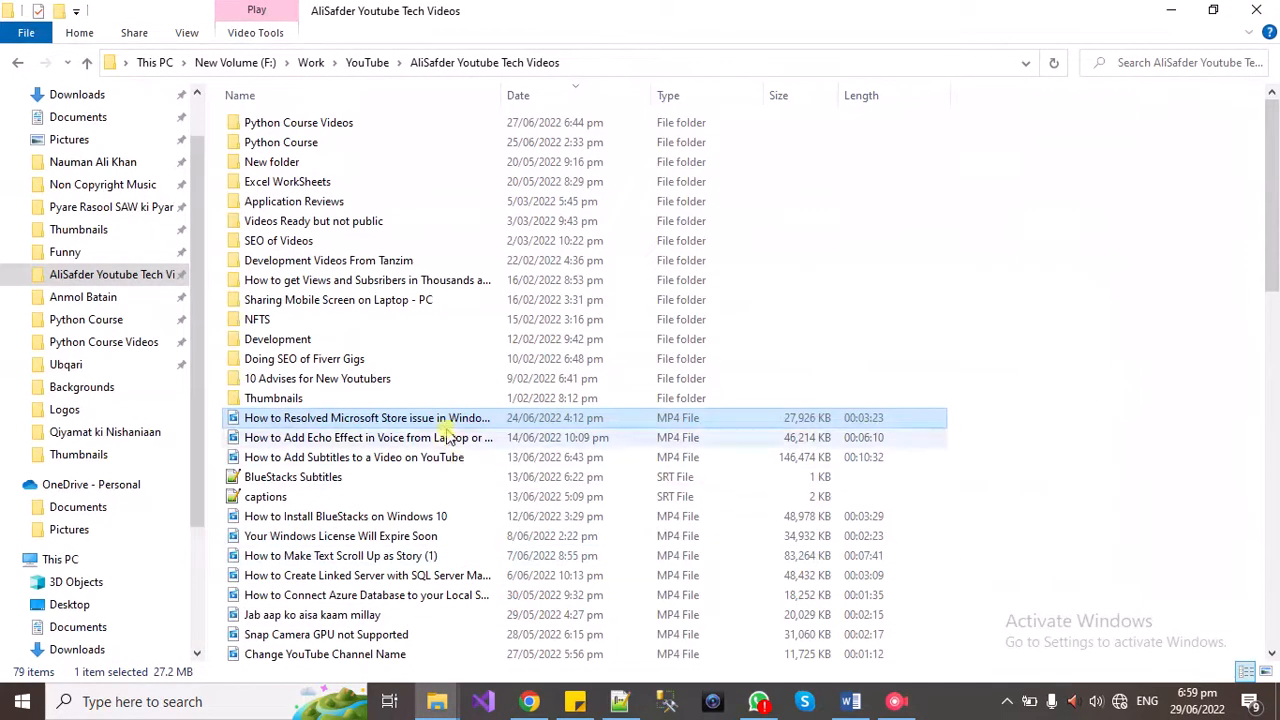
Step: Relaunch the Microsoft Store video in VLC to show the millisecond time overlay
{"action": "right_click", "coordinate": [368, 418]}
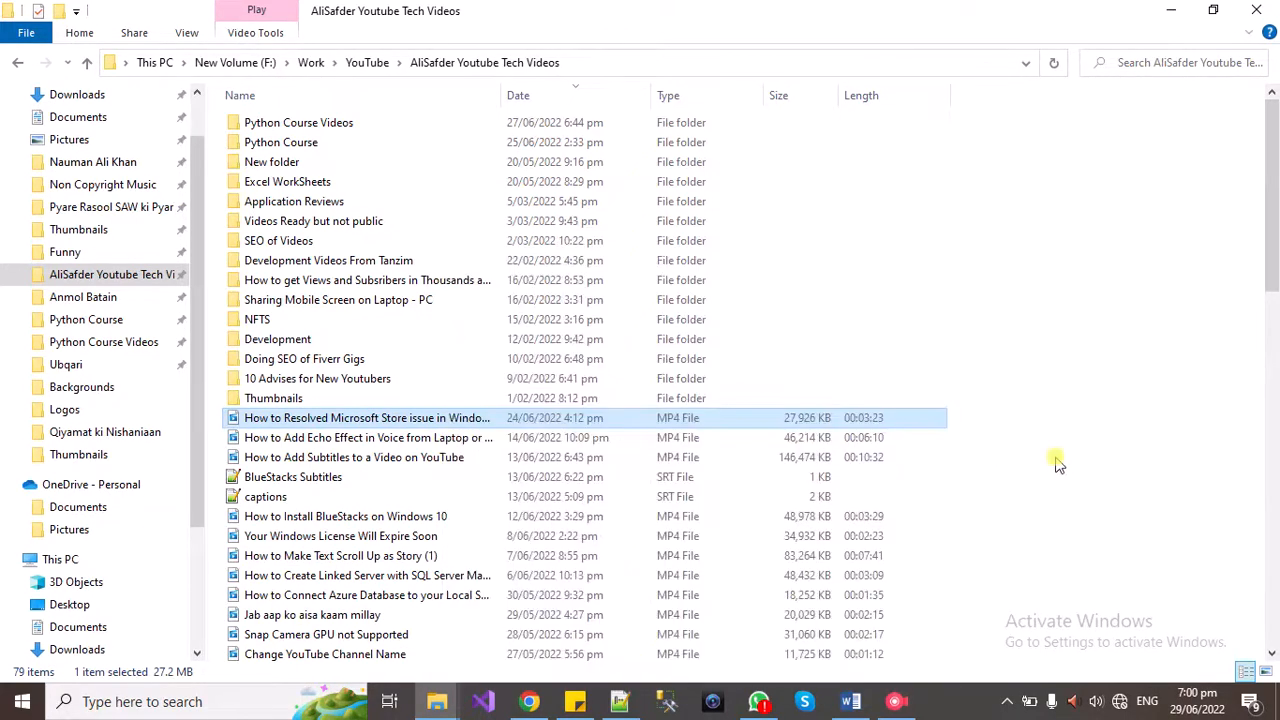
{"action": "double_click", "coordinate": [368, 418]}
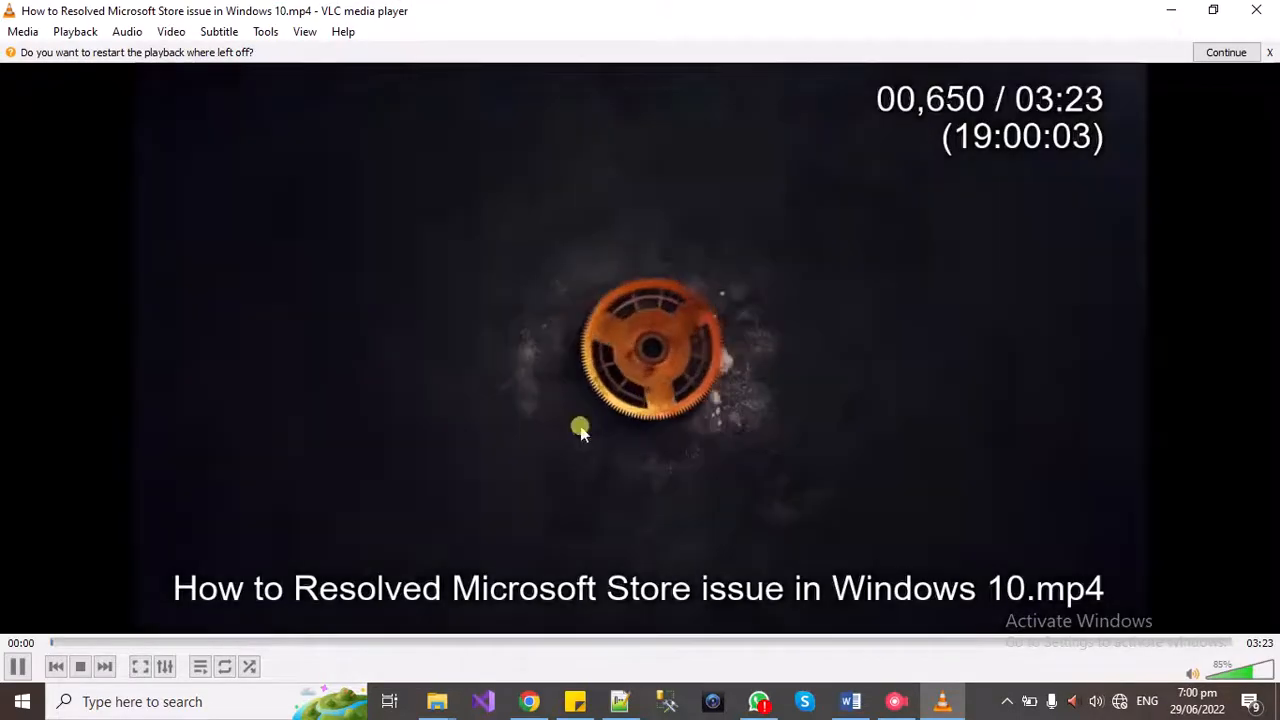